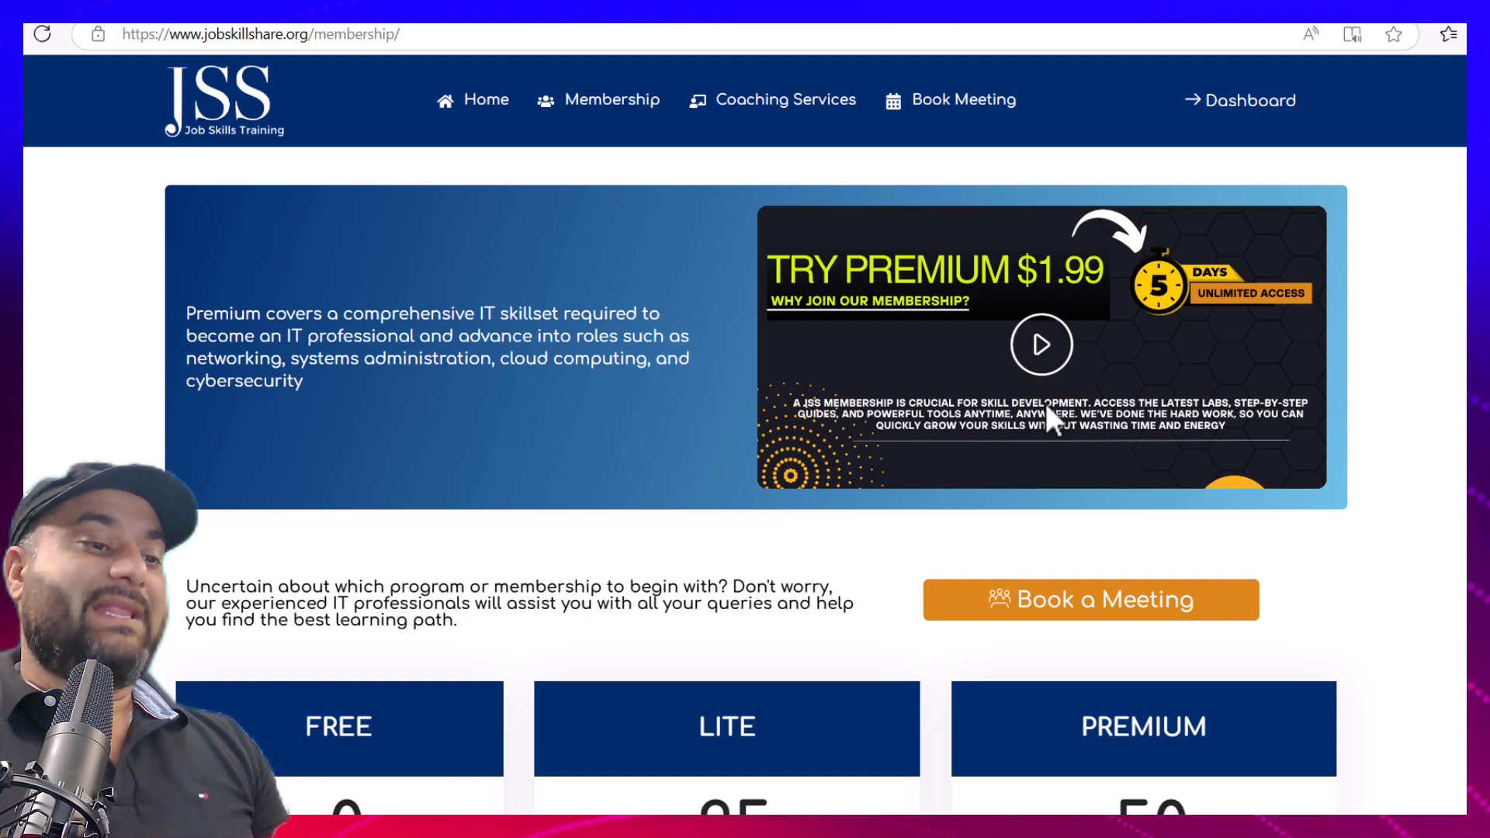
pyautogui.moveTo(475, 437)
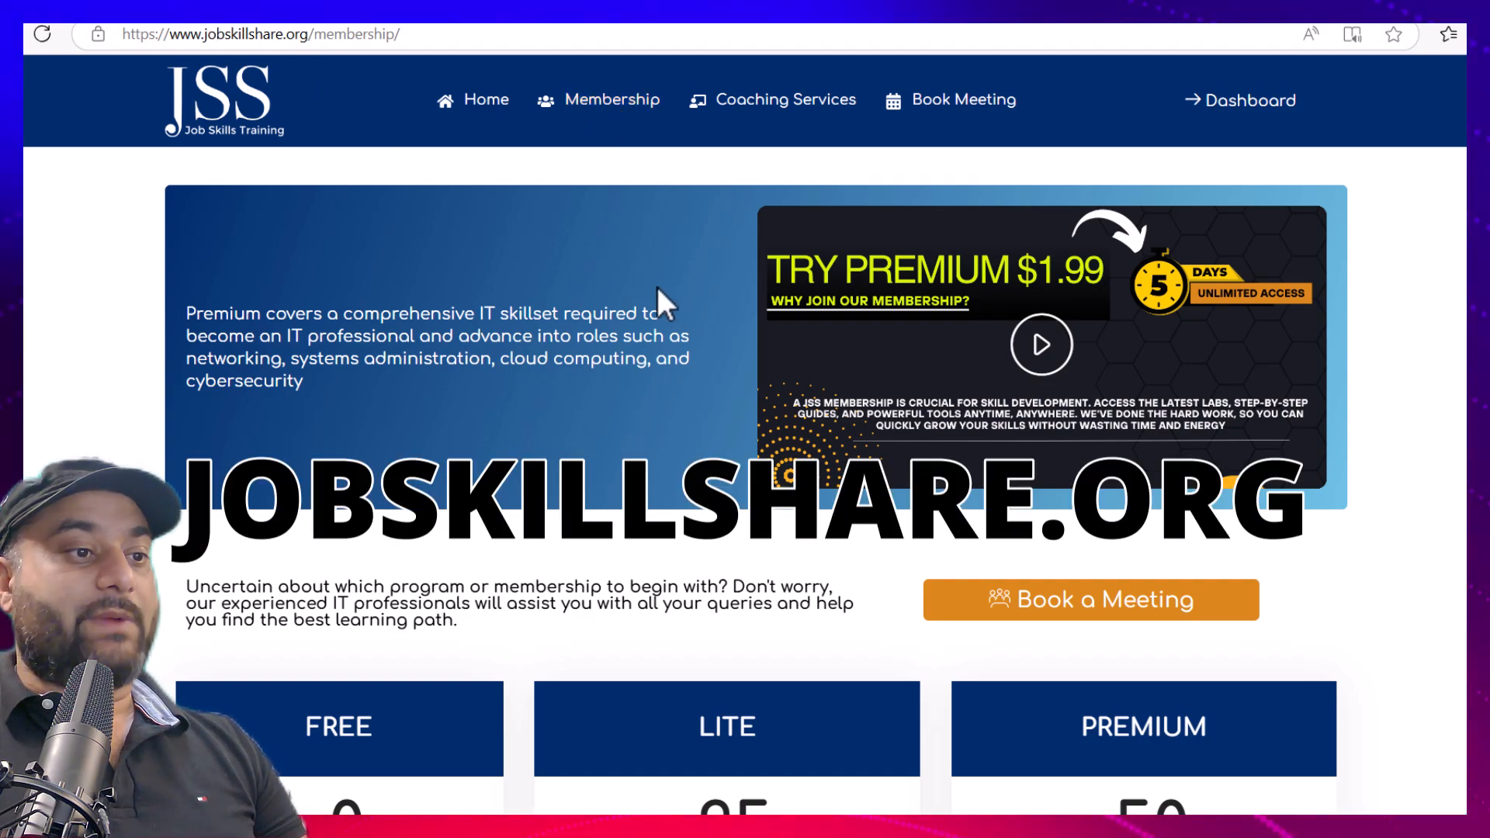
# Open the Dashboard's My Courses list and scroll to the IT Support Fundamentals Part 1 card
pyautogui.scroll(-3)
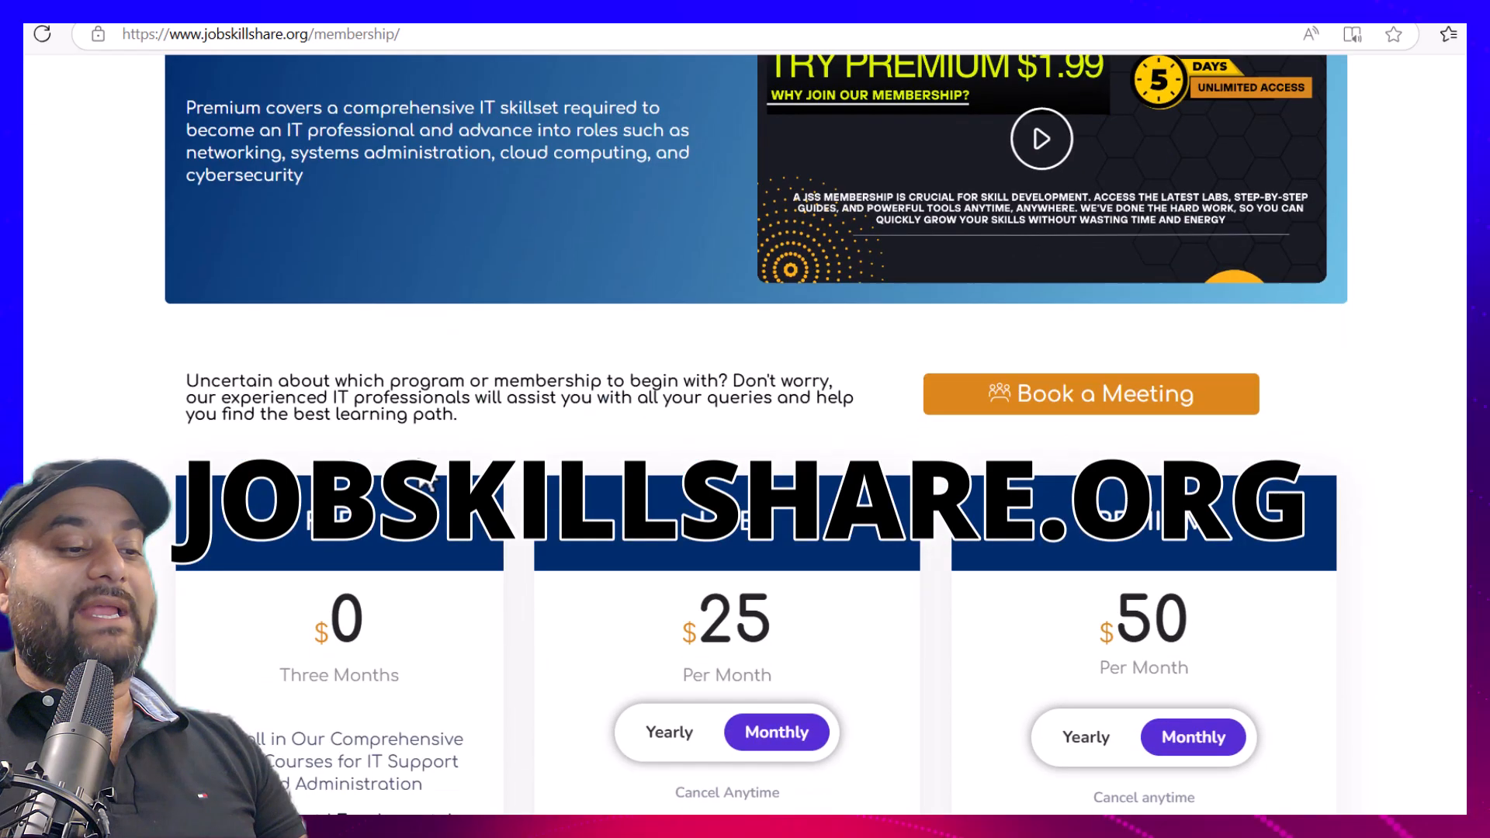
pyautogui.scroll(-3)
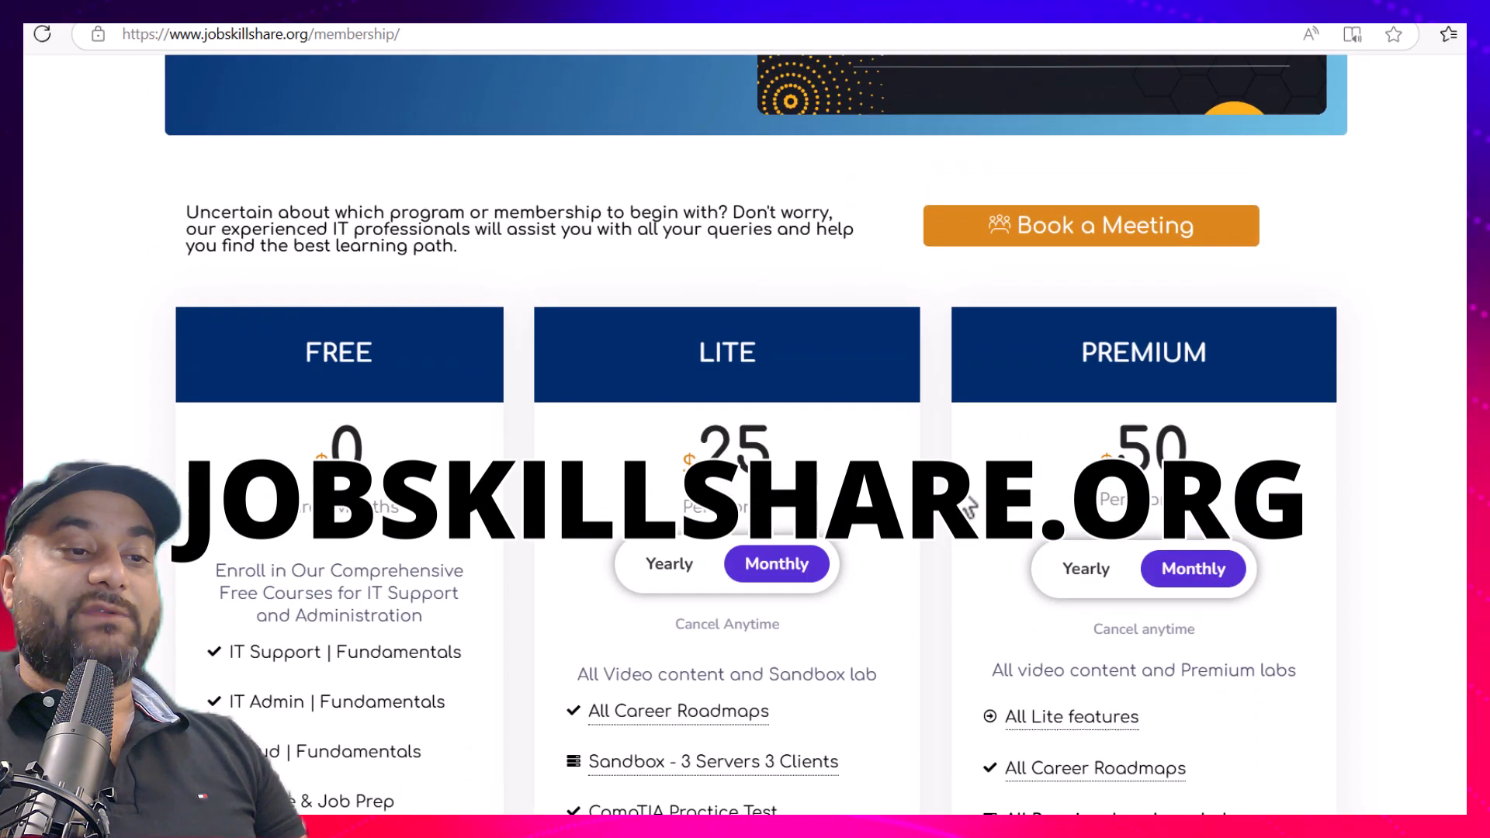
pyautogui.scroll(3)
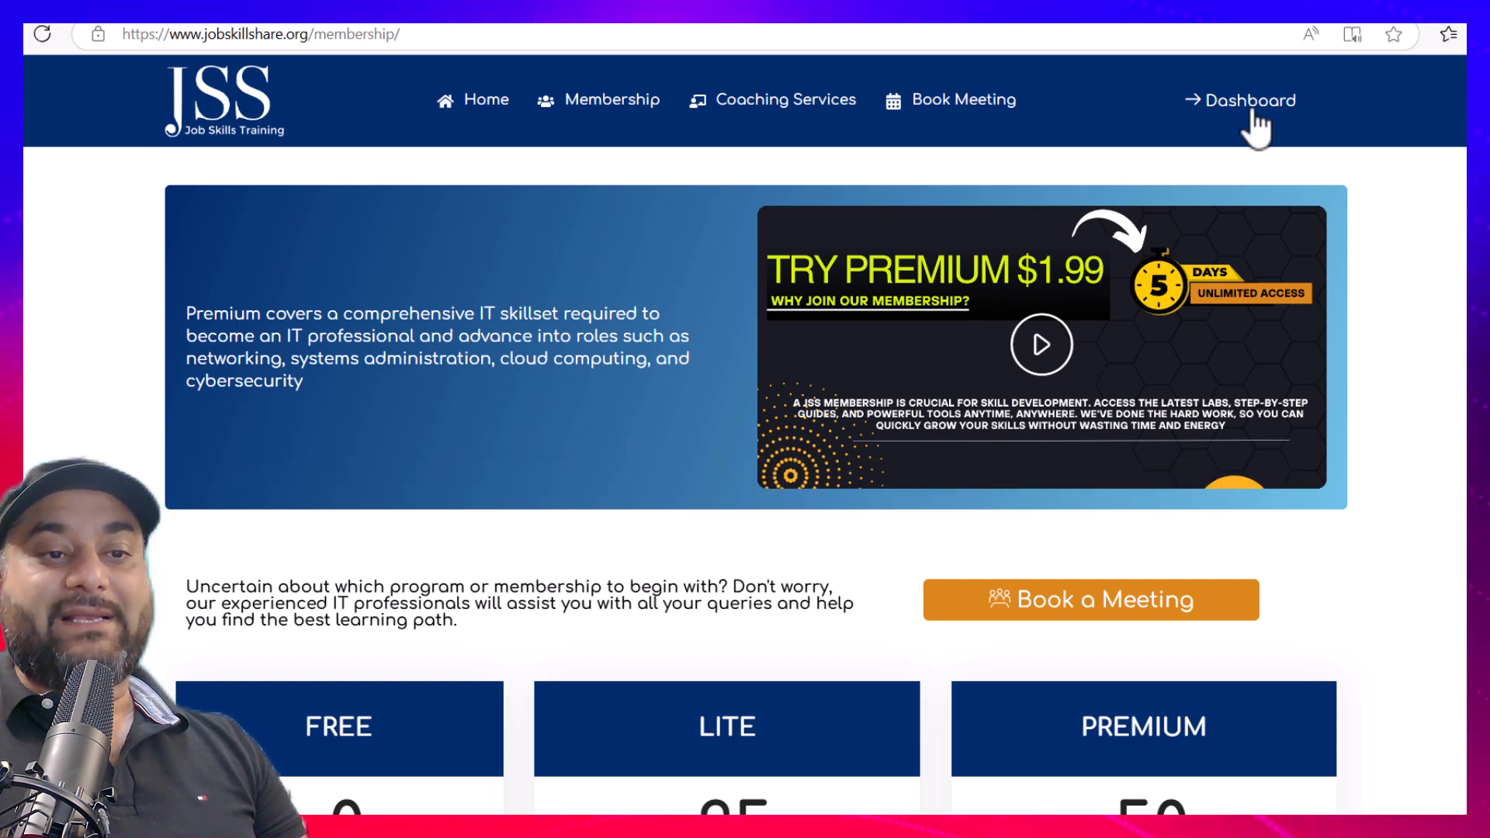
pyautogui.moveTo(994, 285)
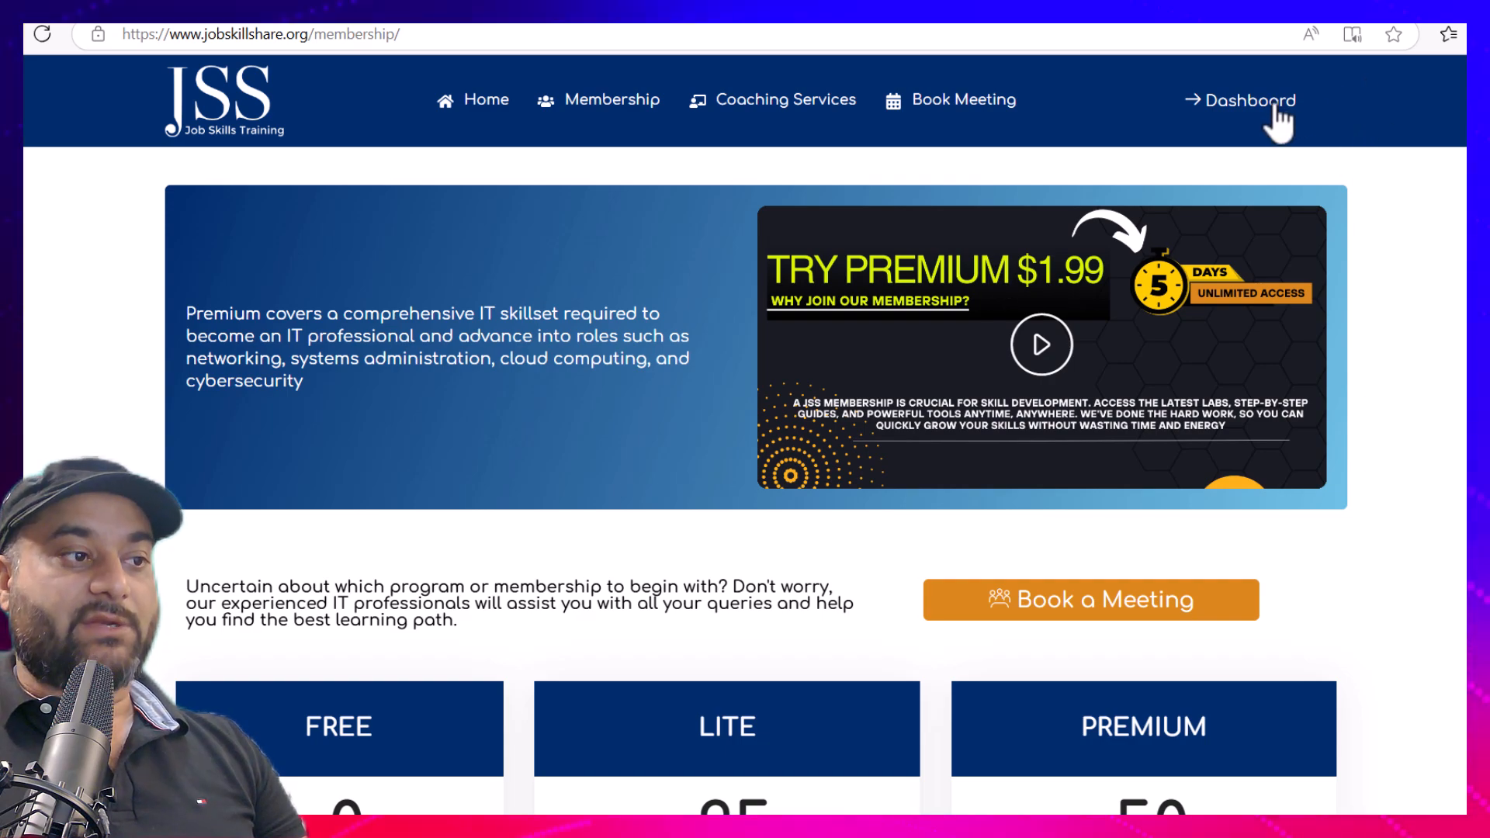
pyautogui.click(1249, 100)
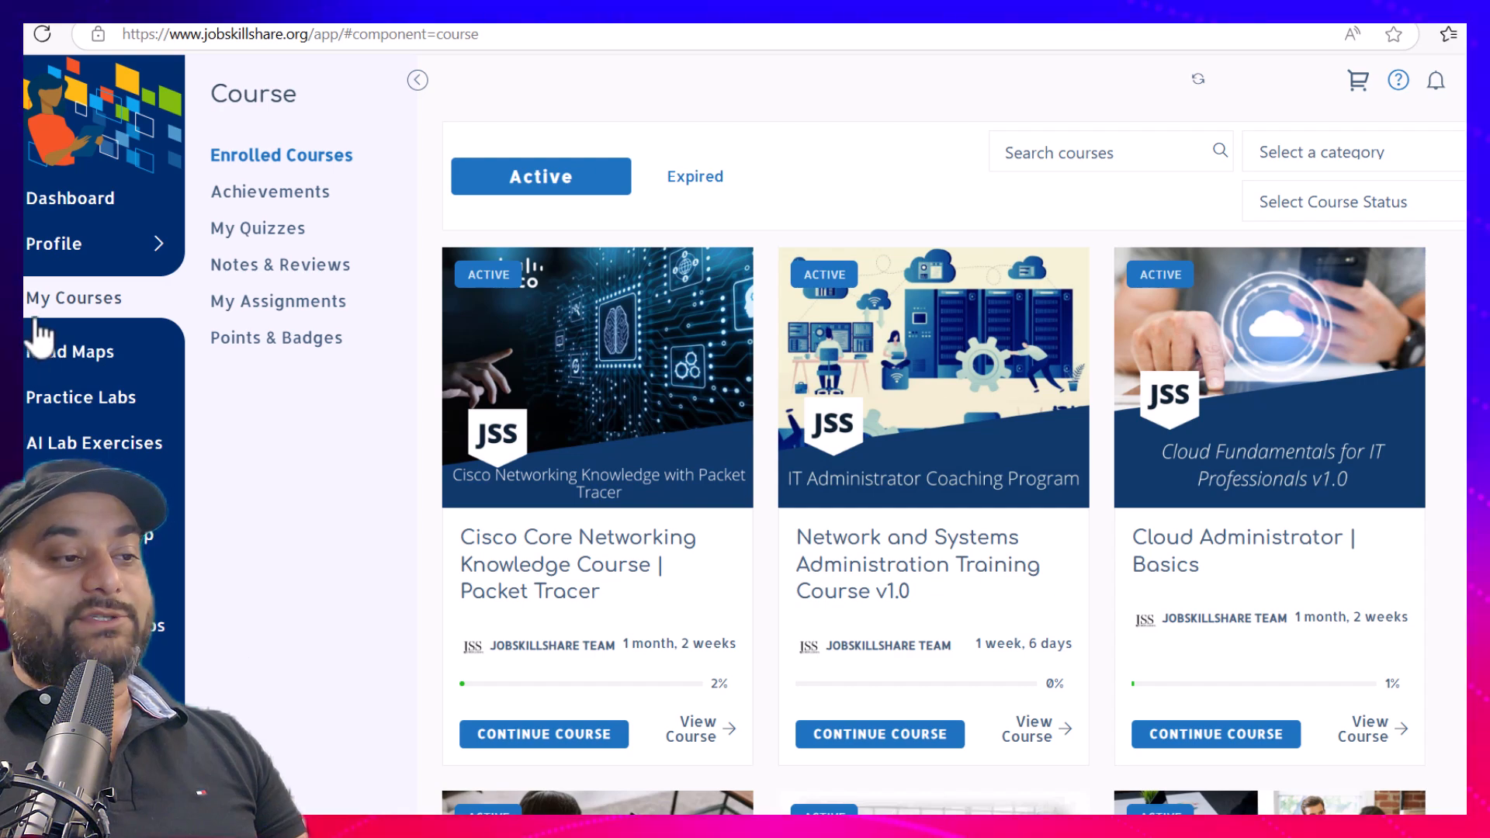
pyautogui.moveTo(562, 389)
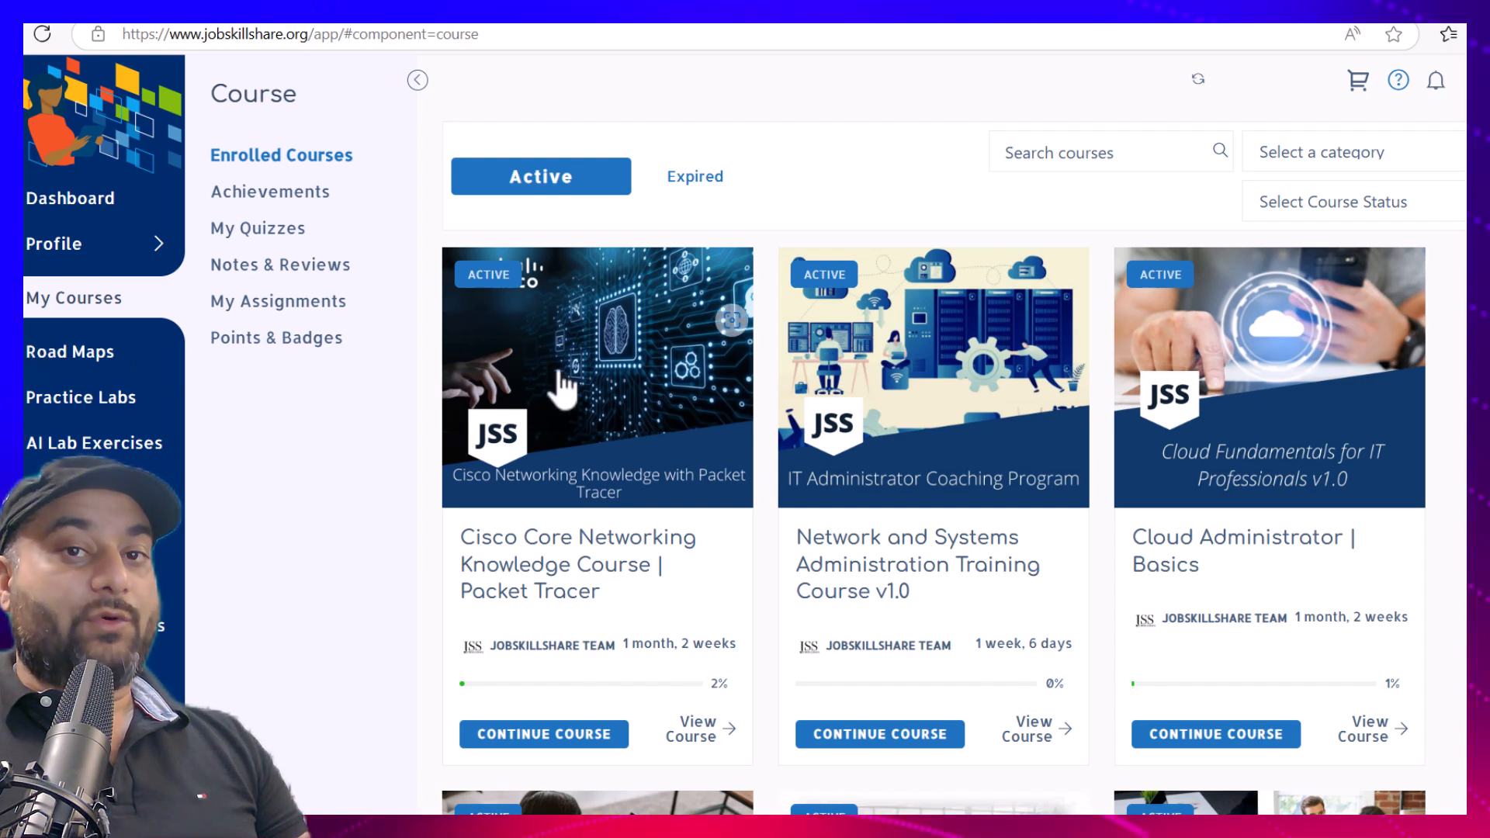
pyautogui.moveTo(987, 467)
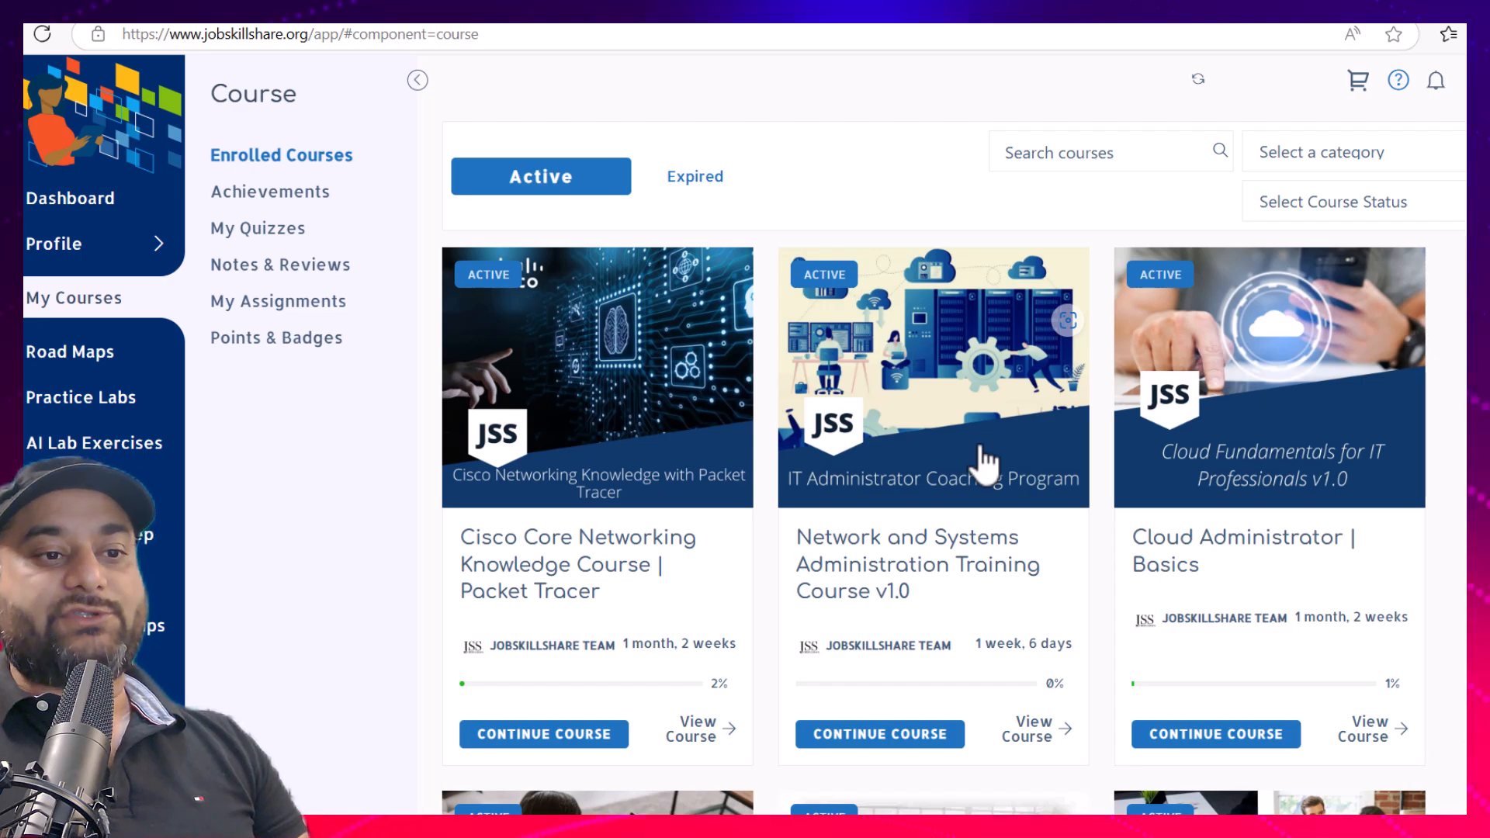
pyautogui.scroll(-3)
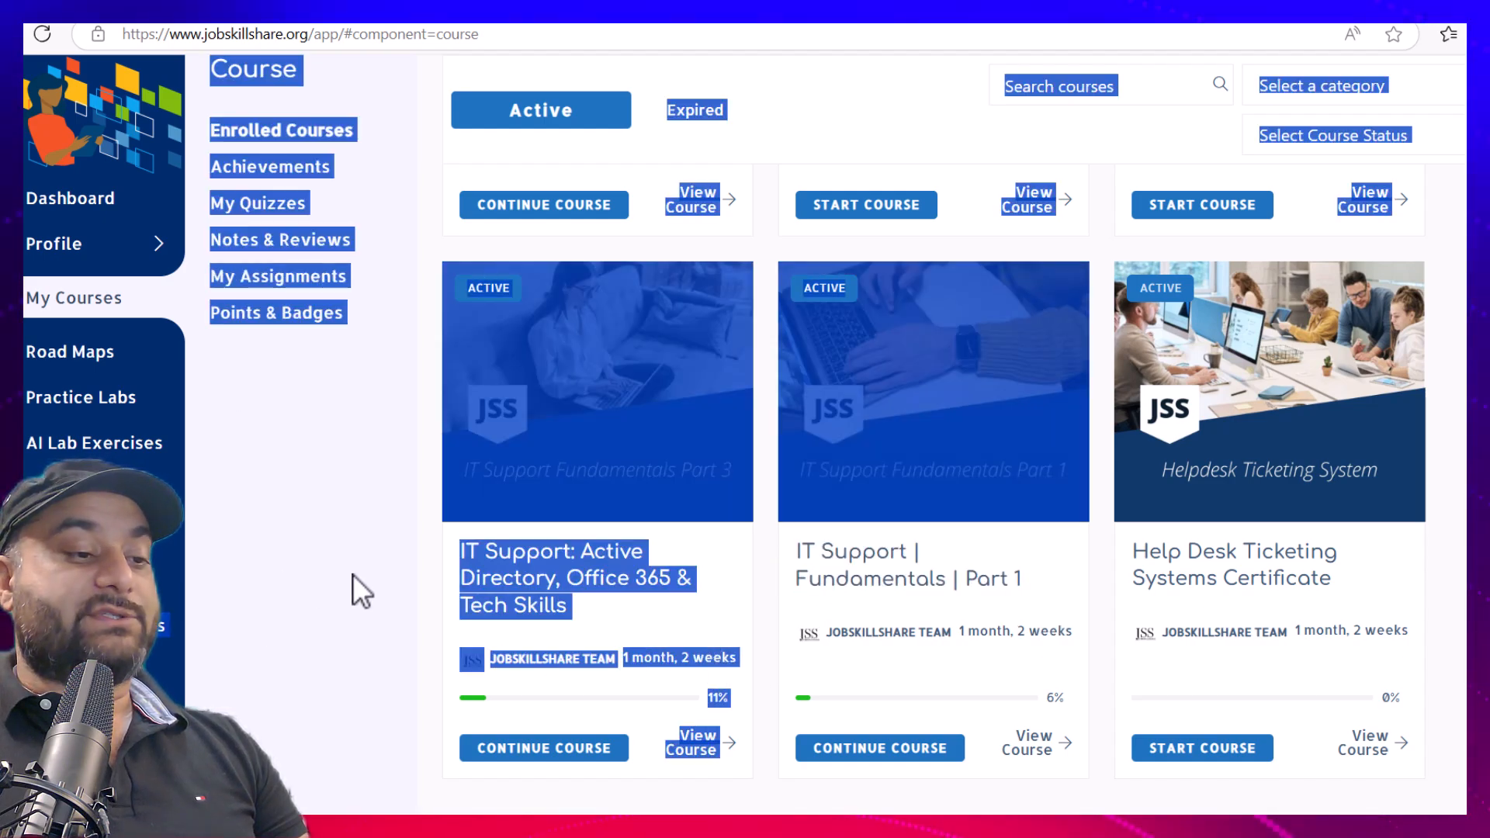
pyautogui.scroll(-3)
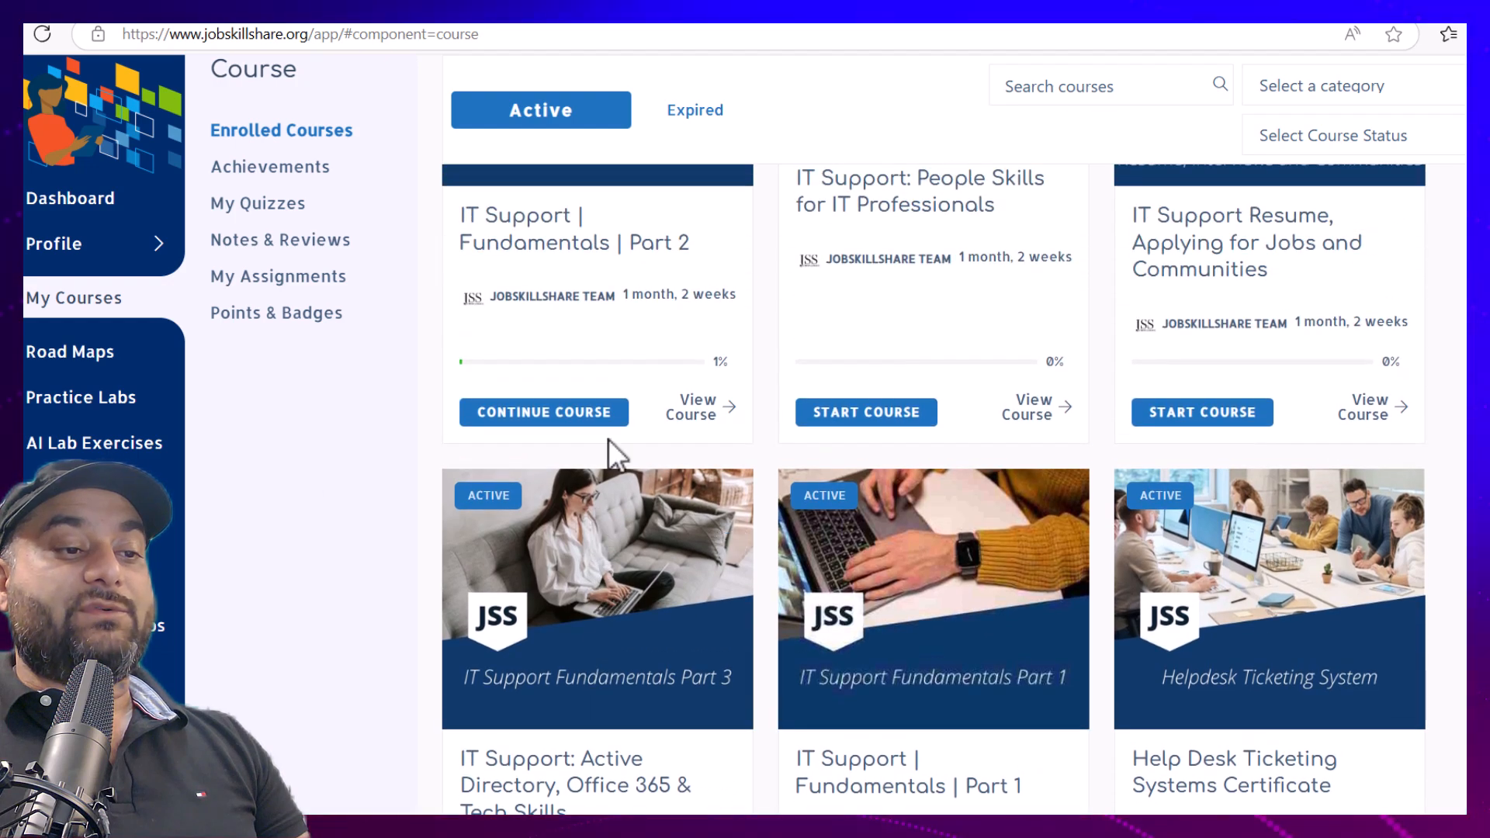
pyautogui.scroll(-3)
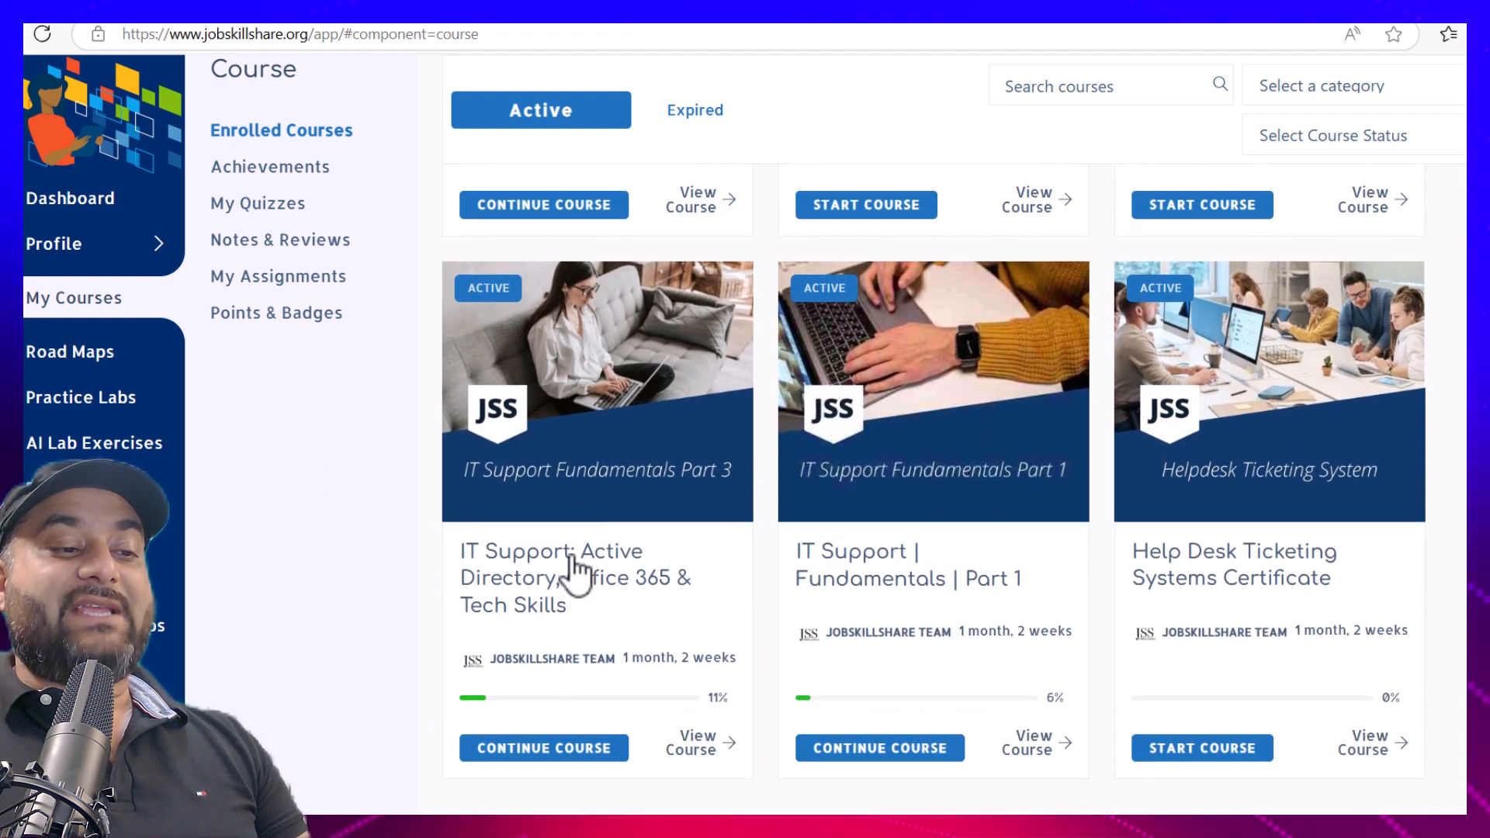
pyautogui.moveTo(450, 613)
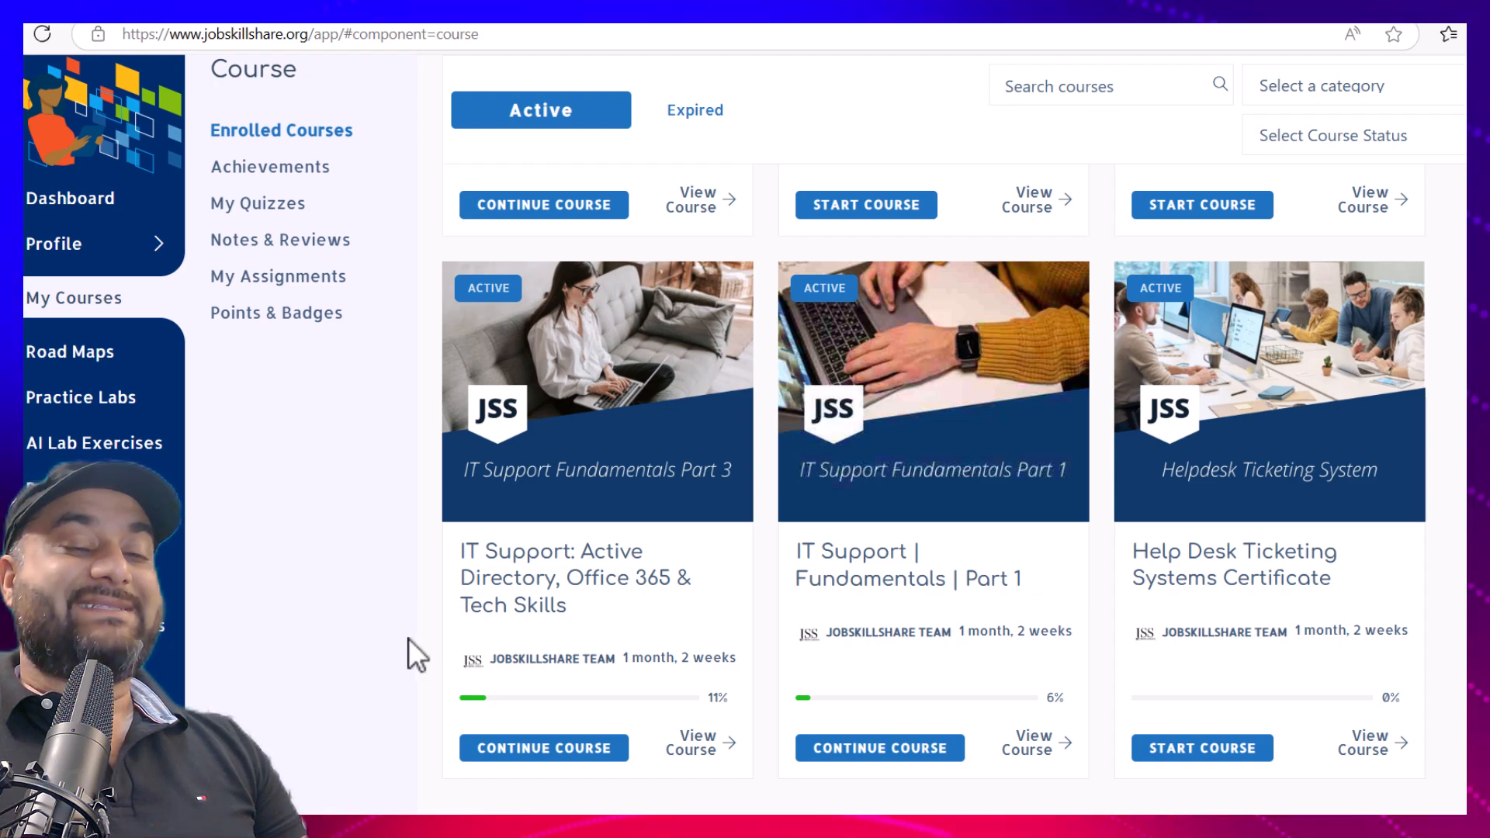
pyautogui.moveTo(504, 617)
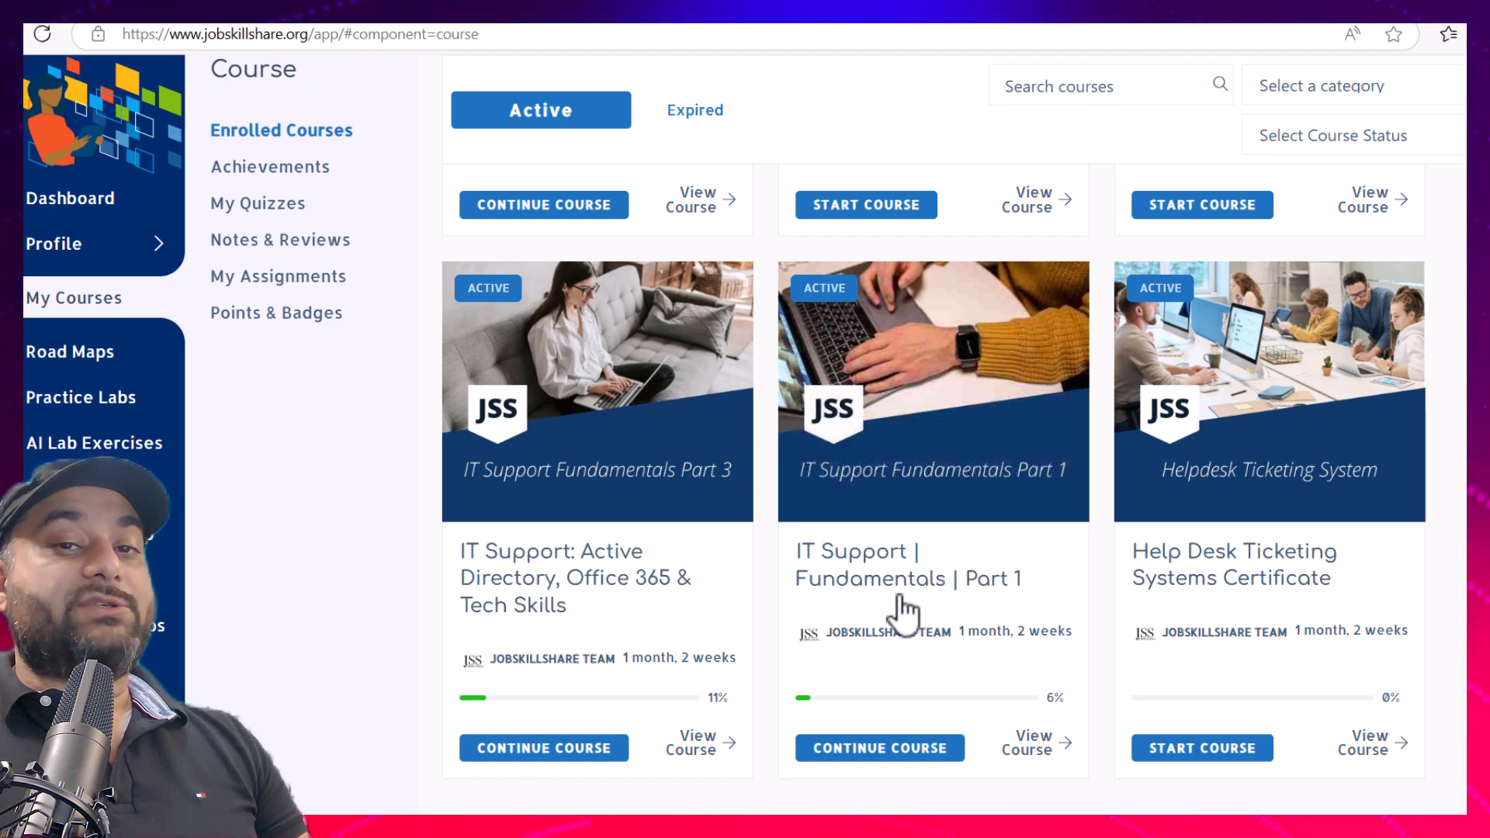
pyautogui.moveTo(846, 589)
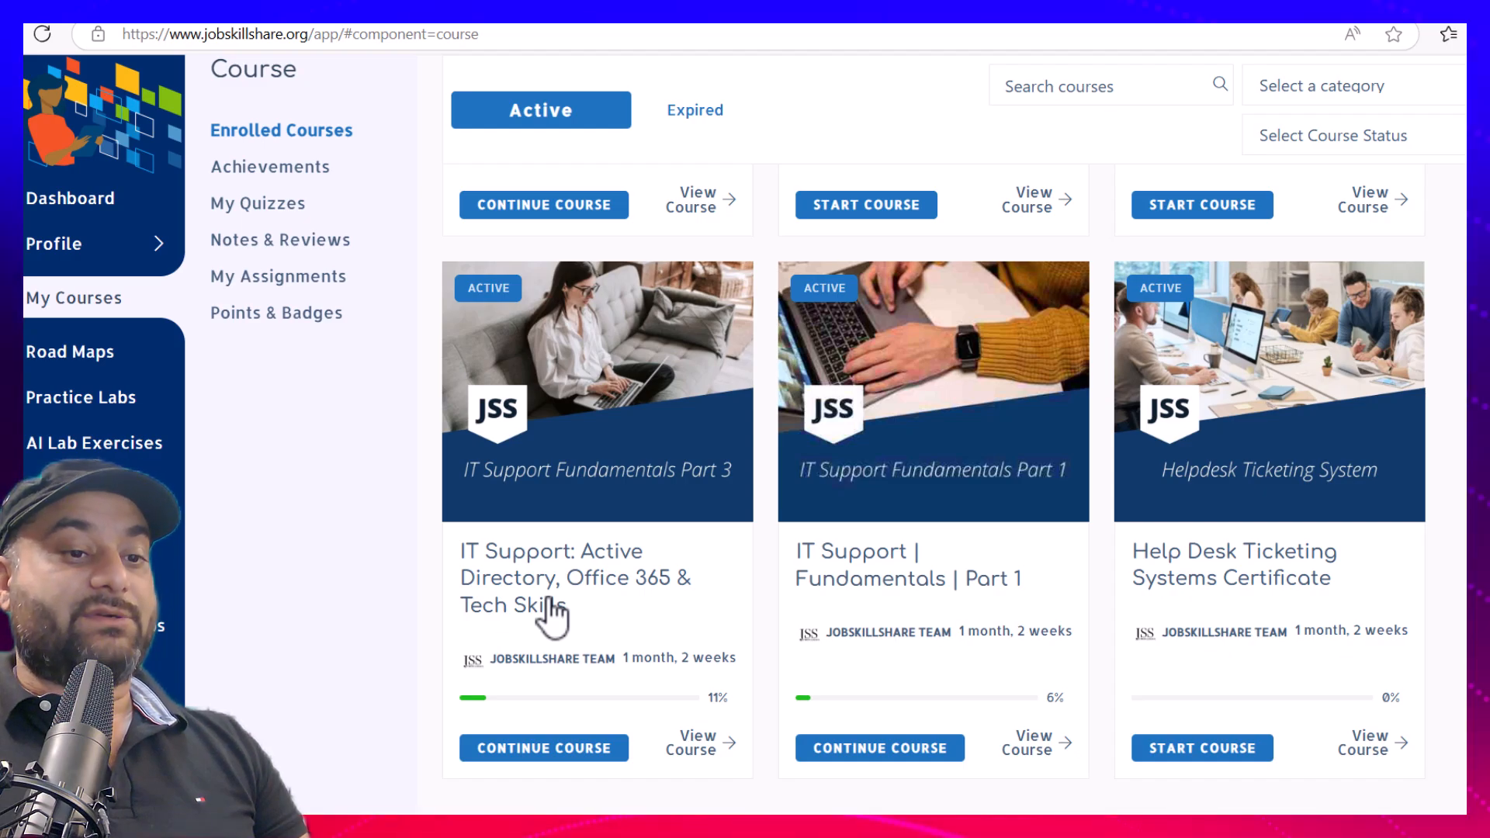
pyautogui.scroll(-3)
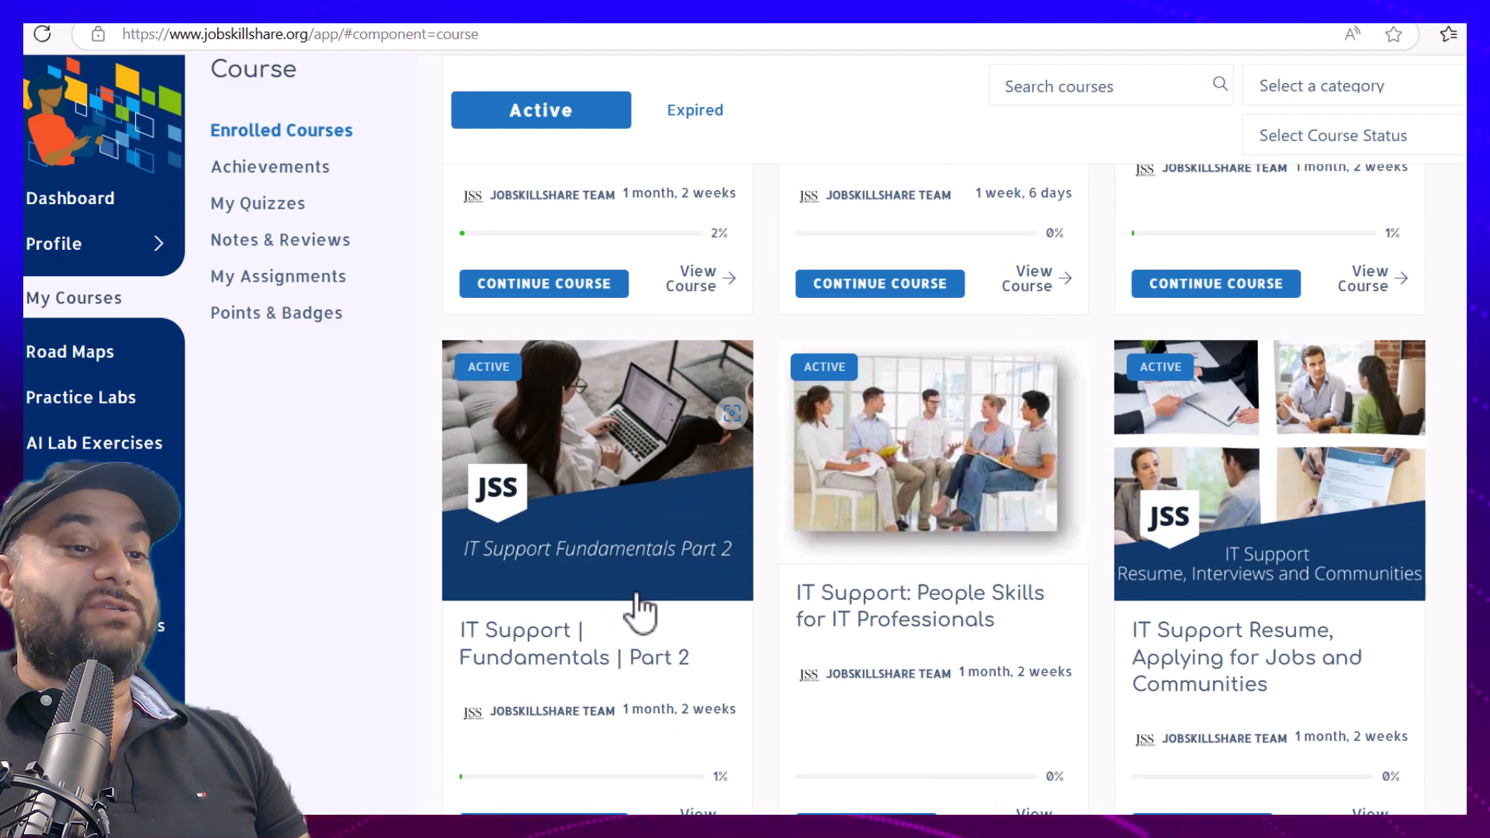
pyautogui.scroll(-3)
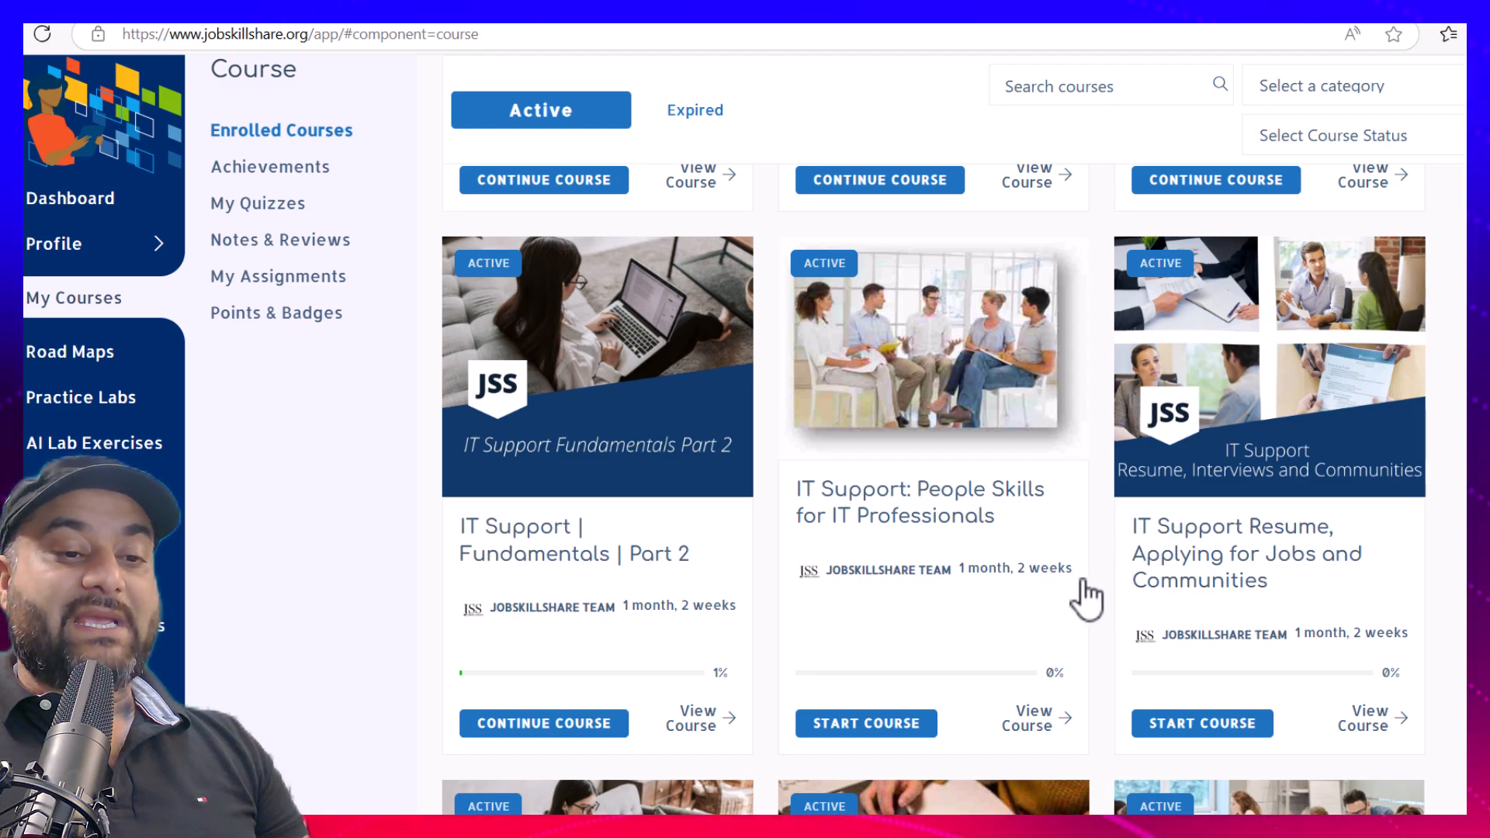
pyautogui.moveTo(858, 606)
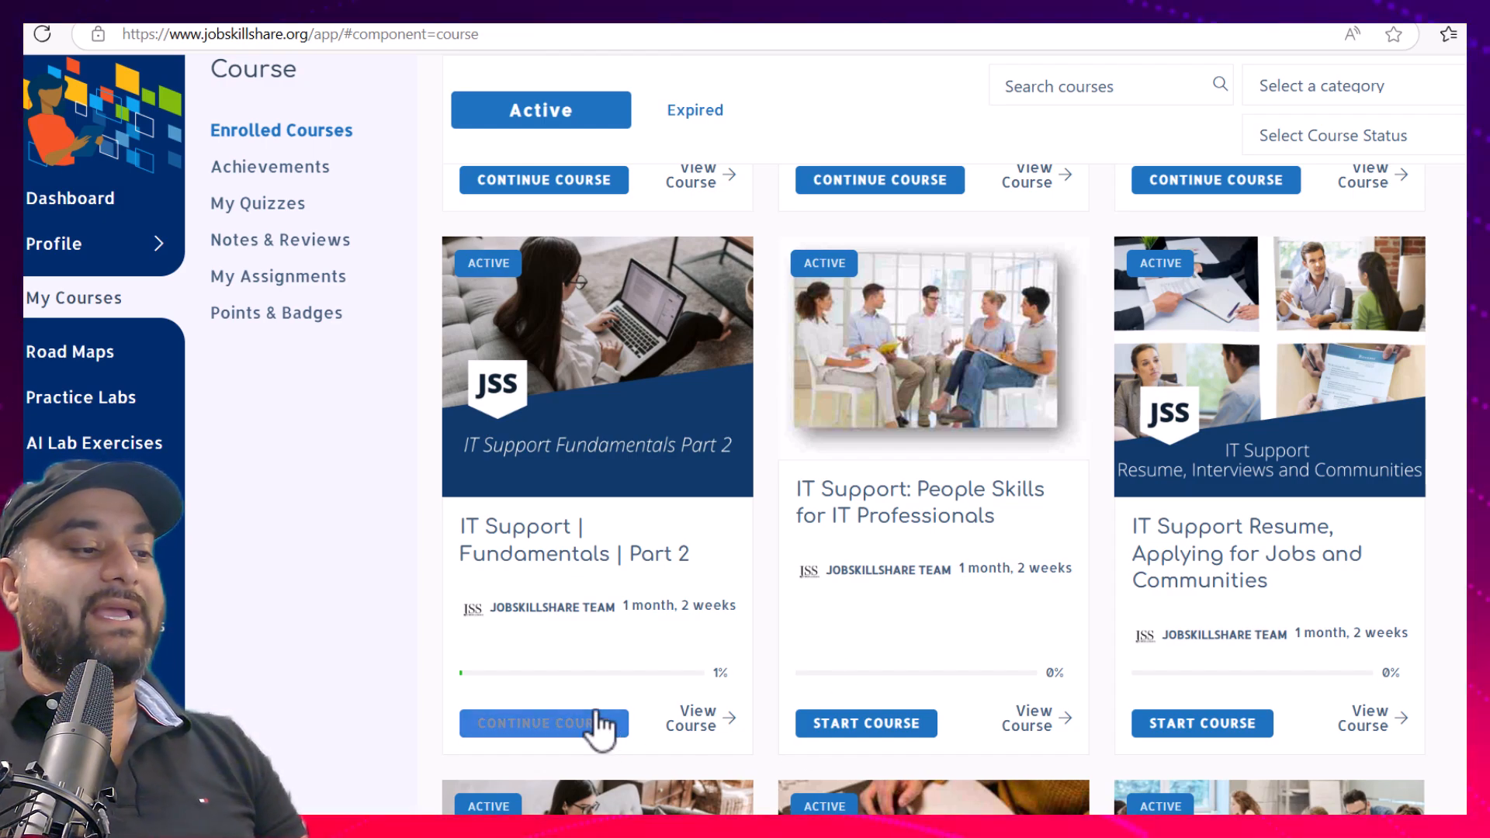
pyautogui.moveTo(71, 365)
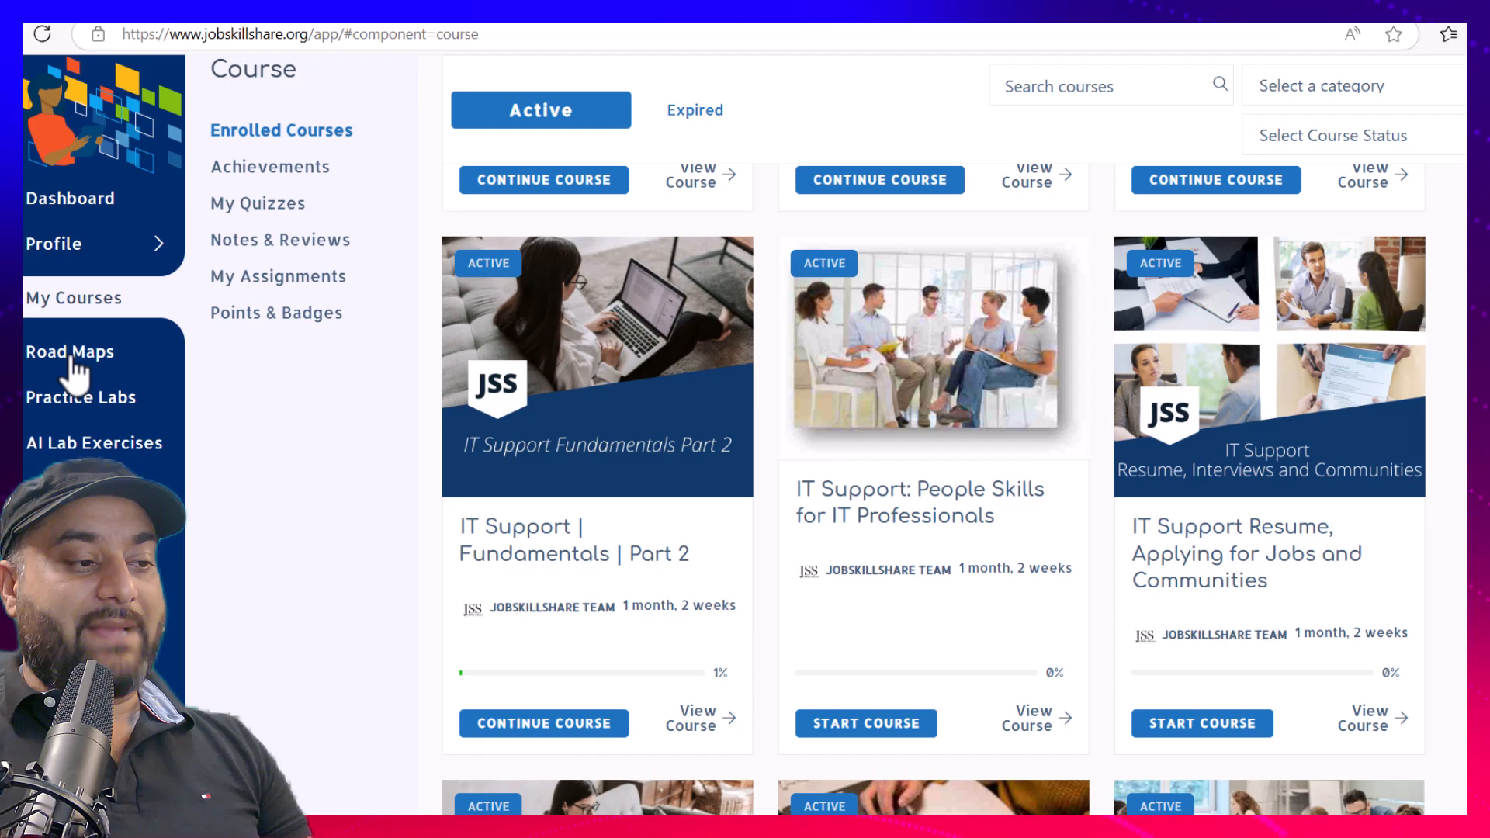
# From the learning roadmaps list, continue the Free IT Support Training Roadmap
pyautogui.click(68, 351)
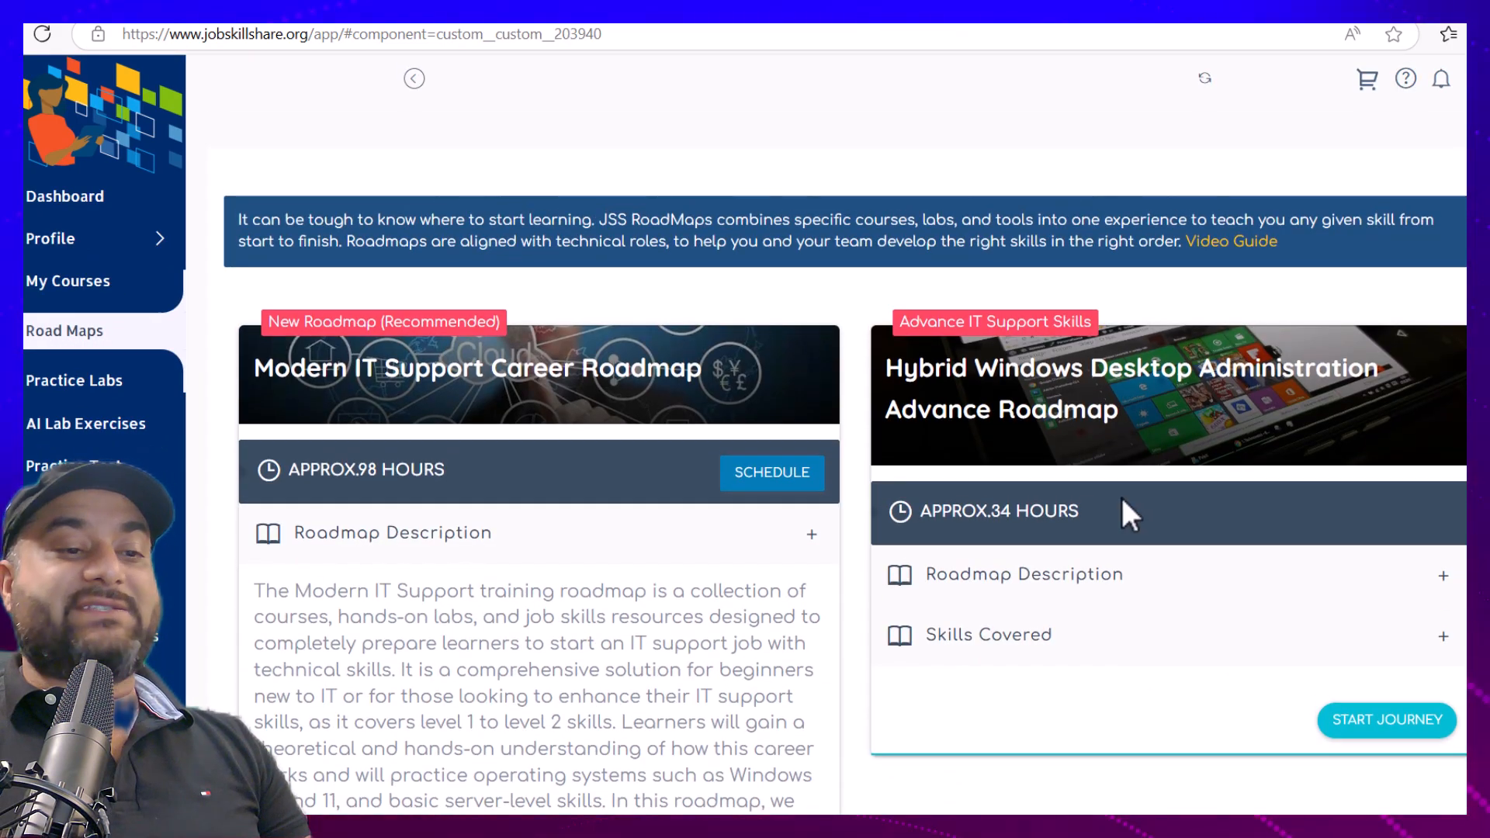
pyautogui.scroll(-3)
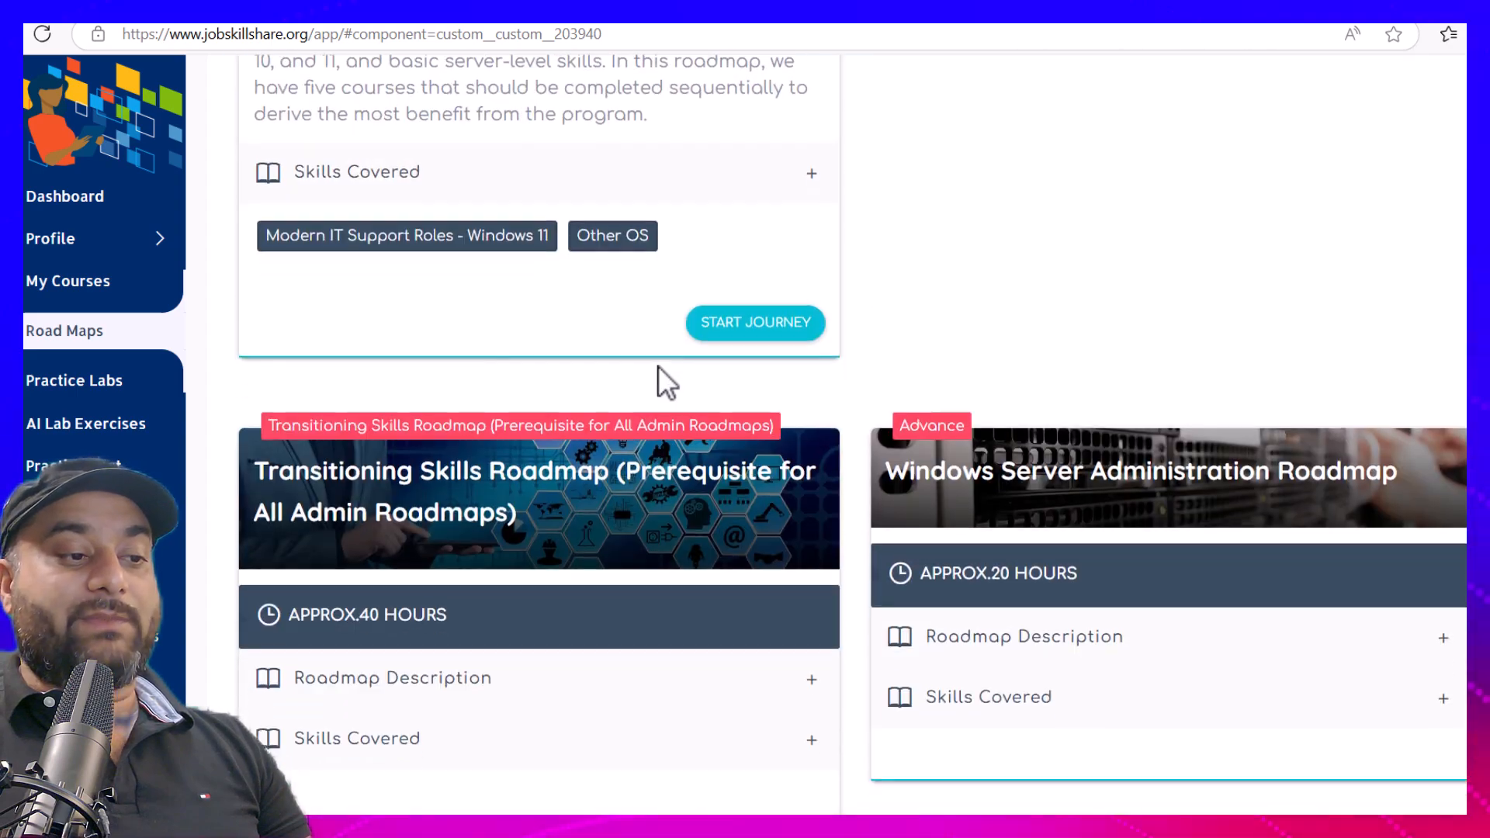
pyautogui.scroll(-3)
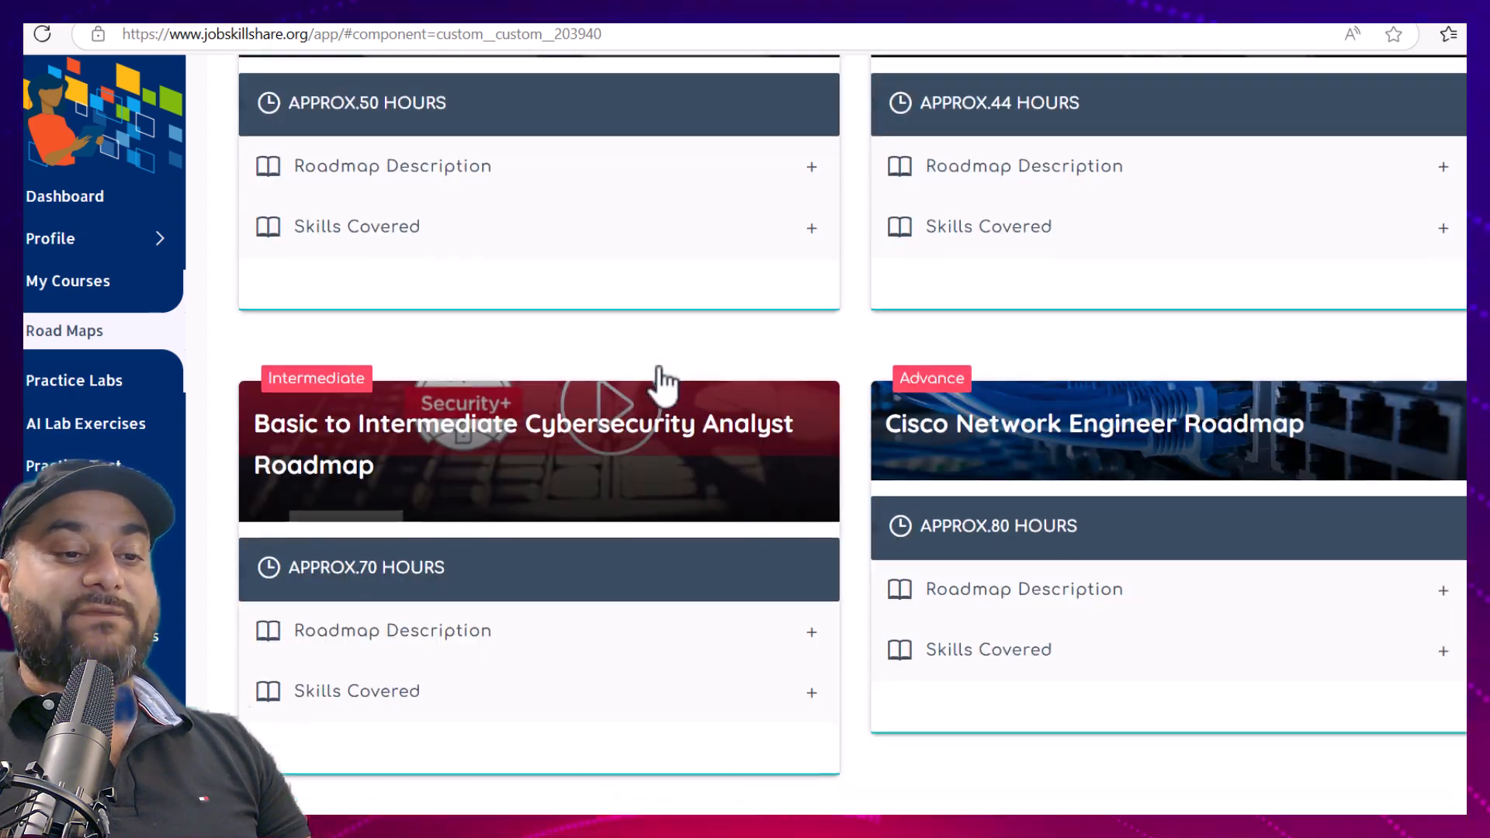
pyautogui.scroll(-3)
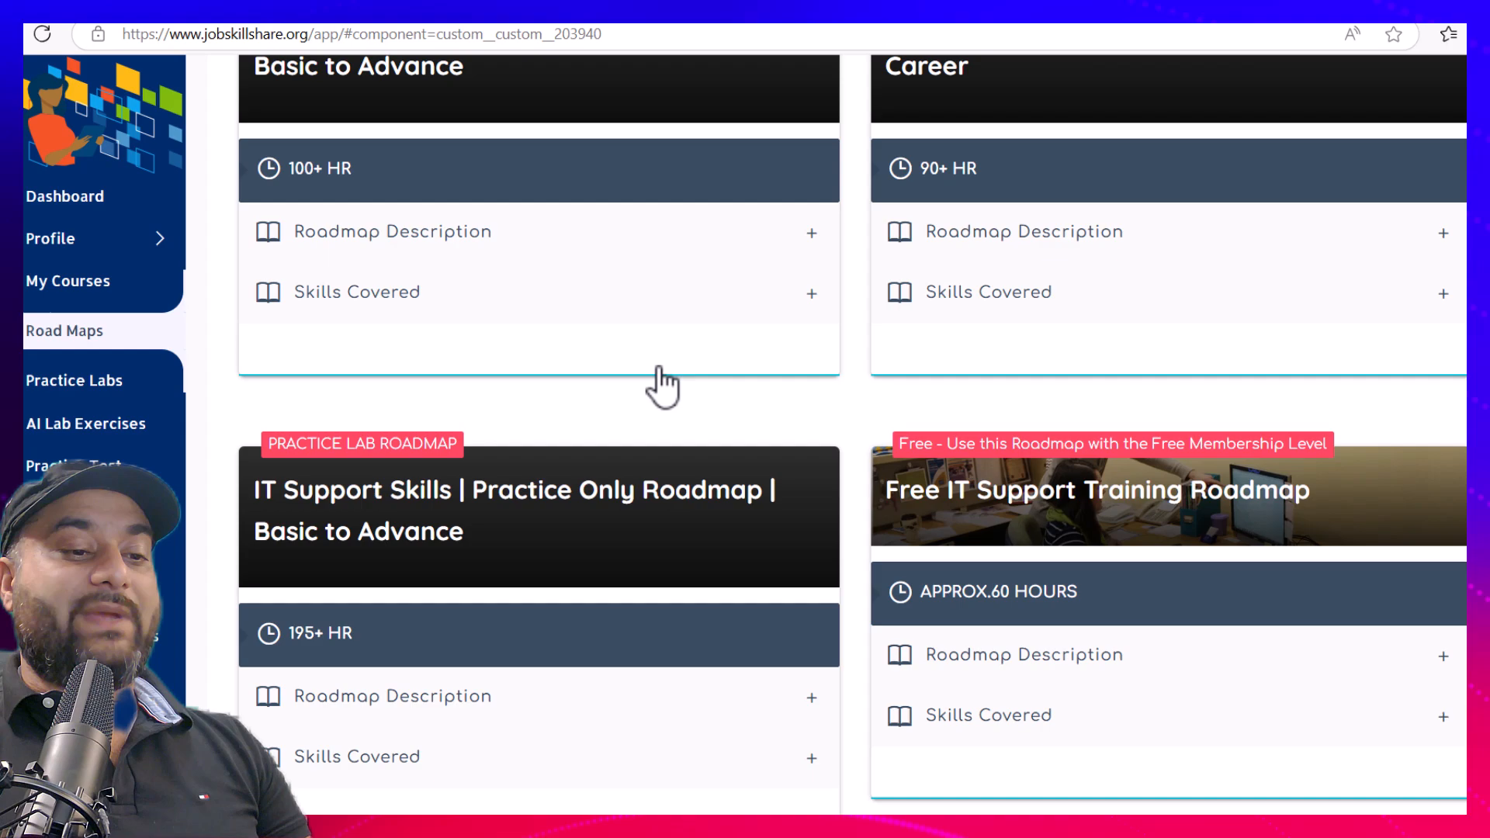
pyautogui.scroll(-3)
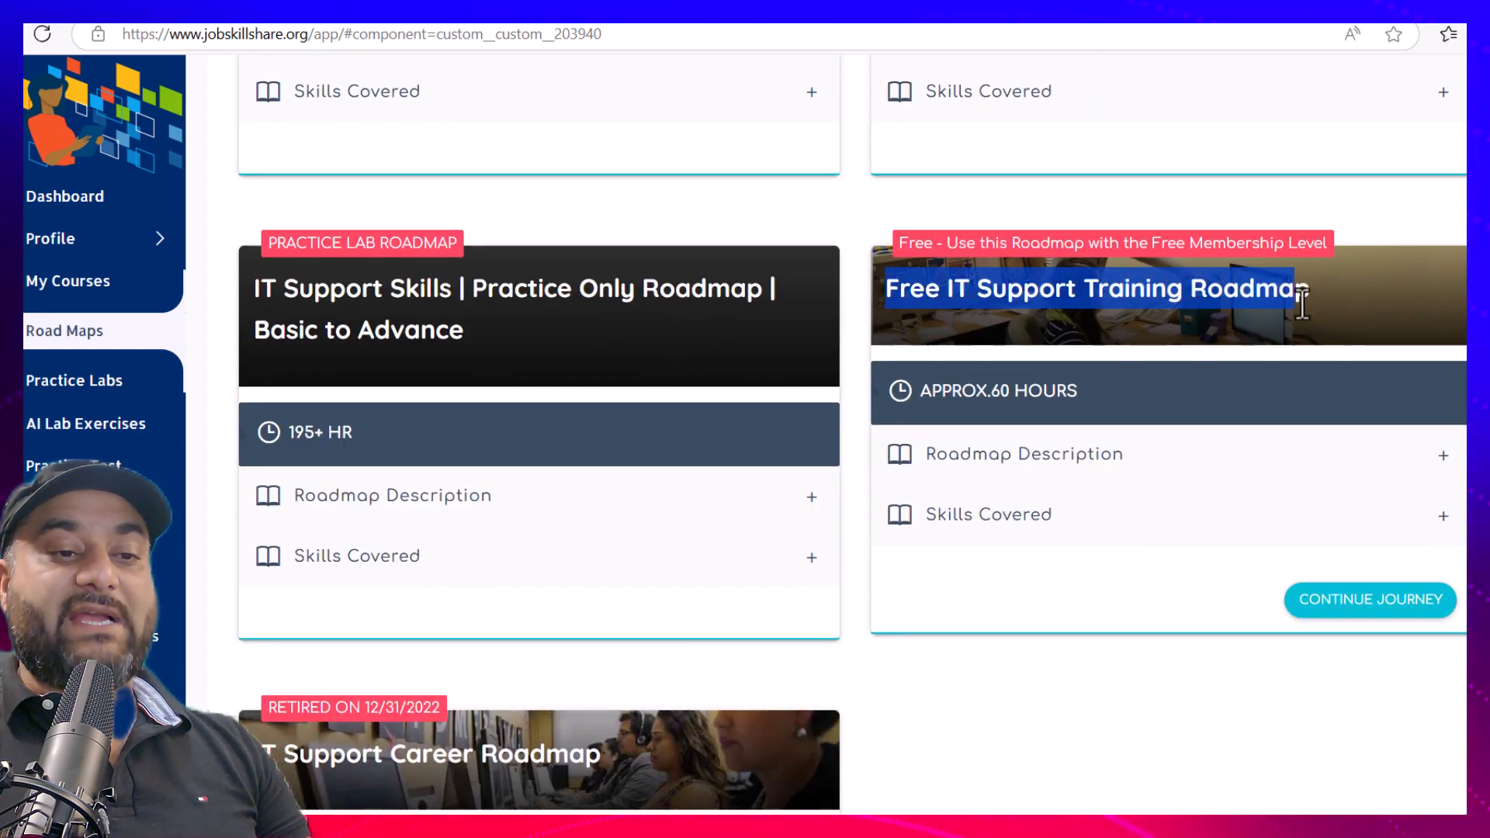
pyautogui.click(1370, 600)
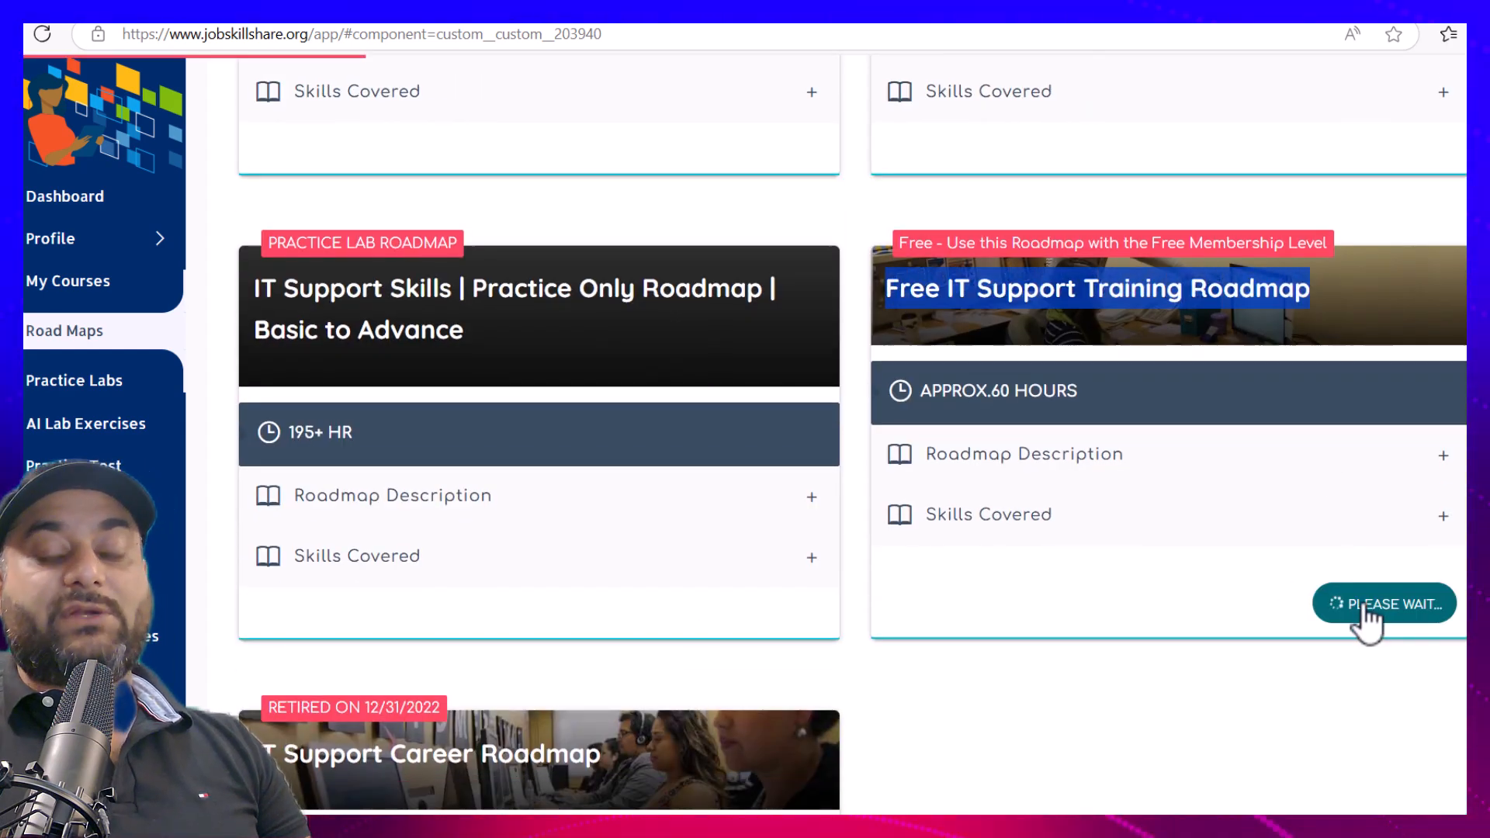
pyautogui.click(1383, 604)
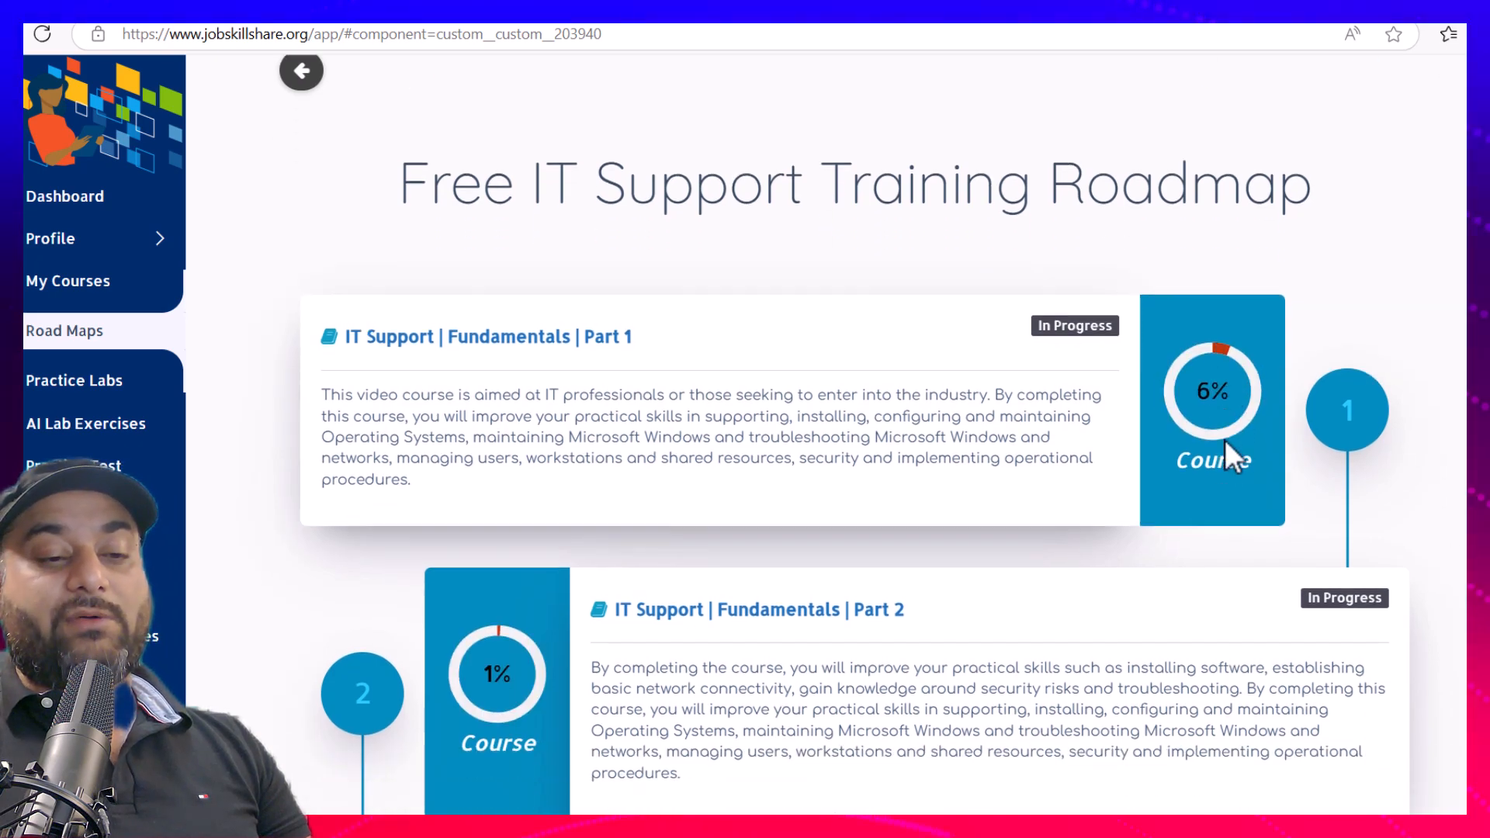
# Scroll the roadmap and open the 'IT Support | Fundamentals | Part 1' course
pyautogui.scroll(-3)
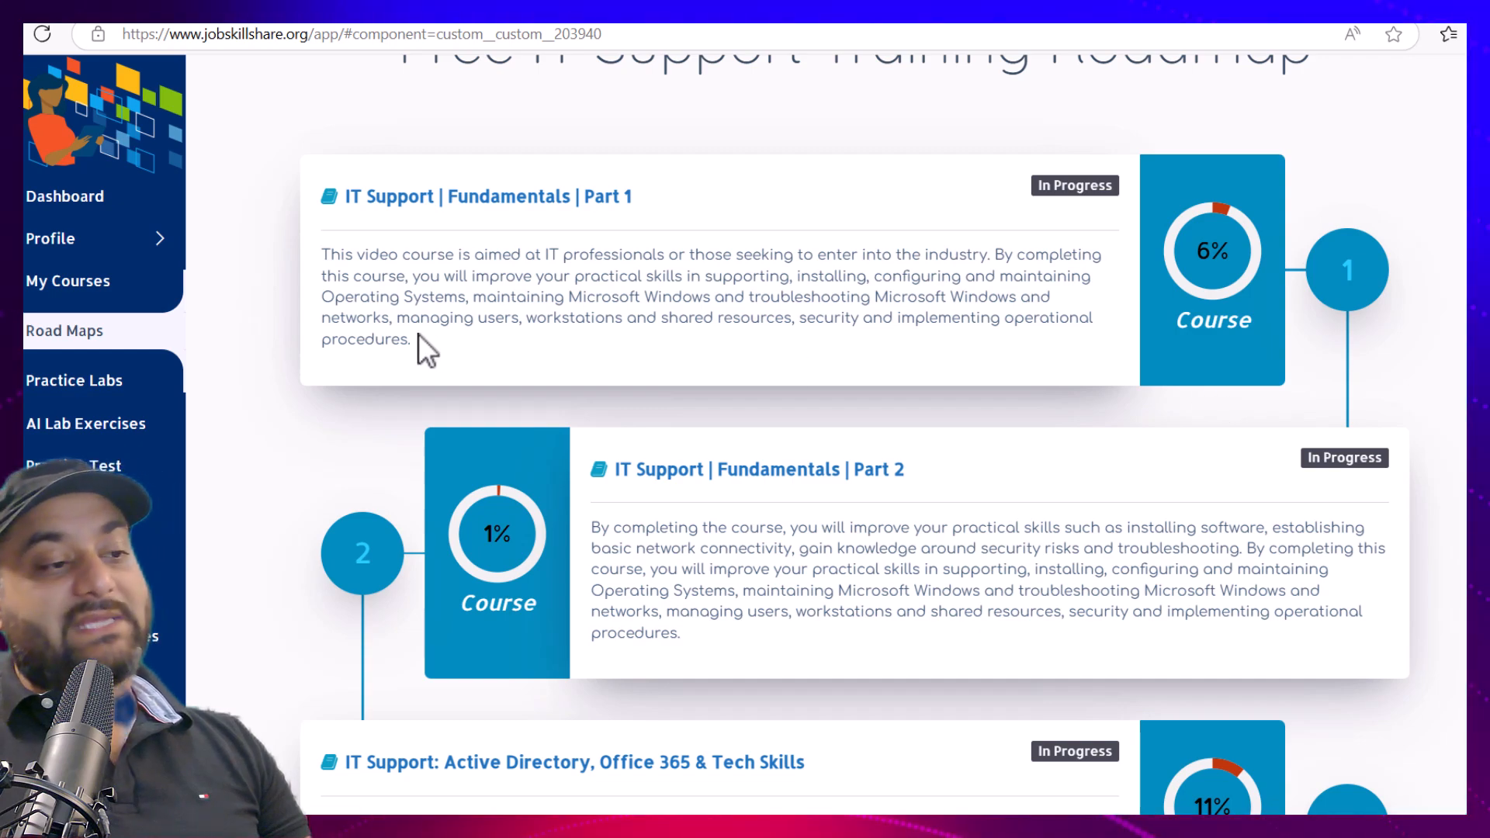
pyautogui.moveTo(300, 518)
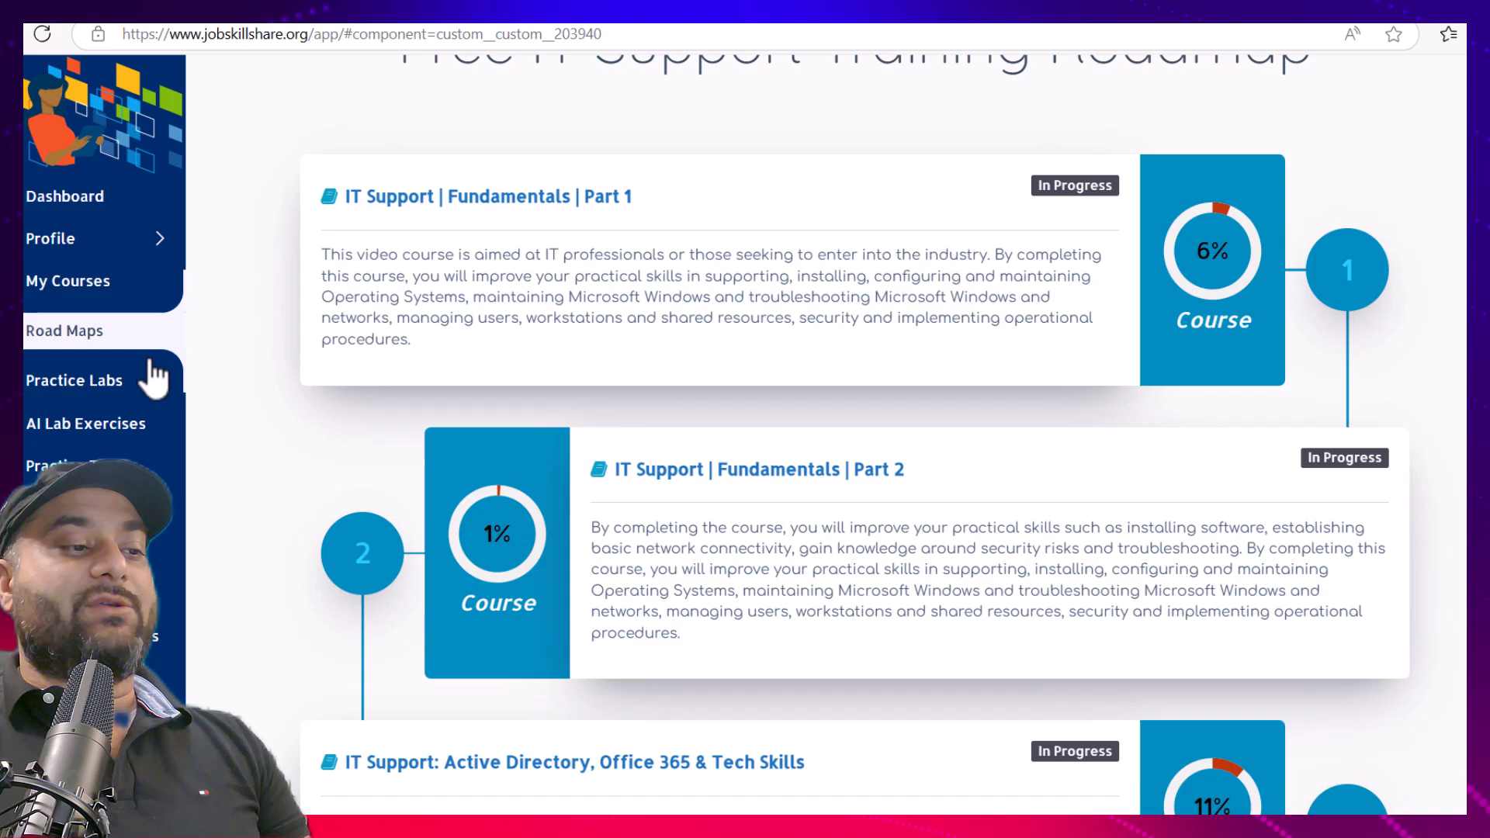
pyautogui.scroll(-3)
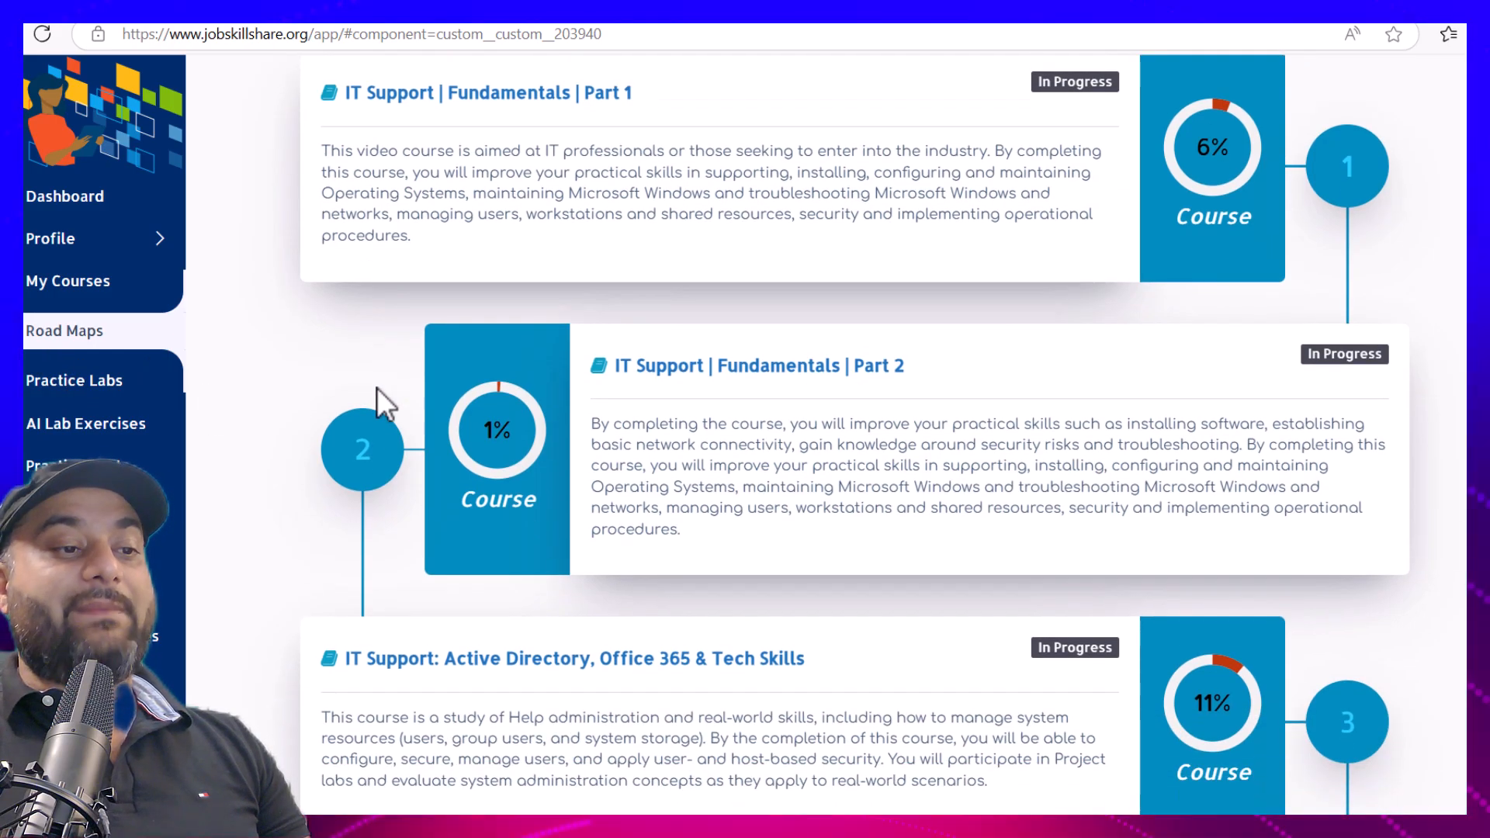
pyautogui.scroll(-3)
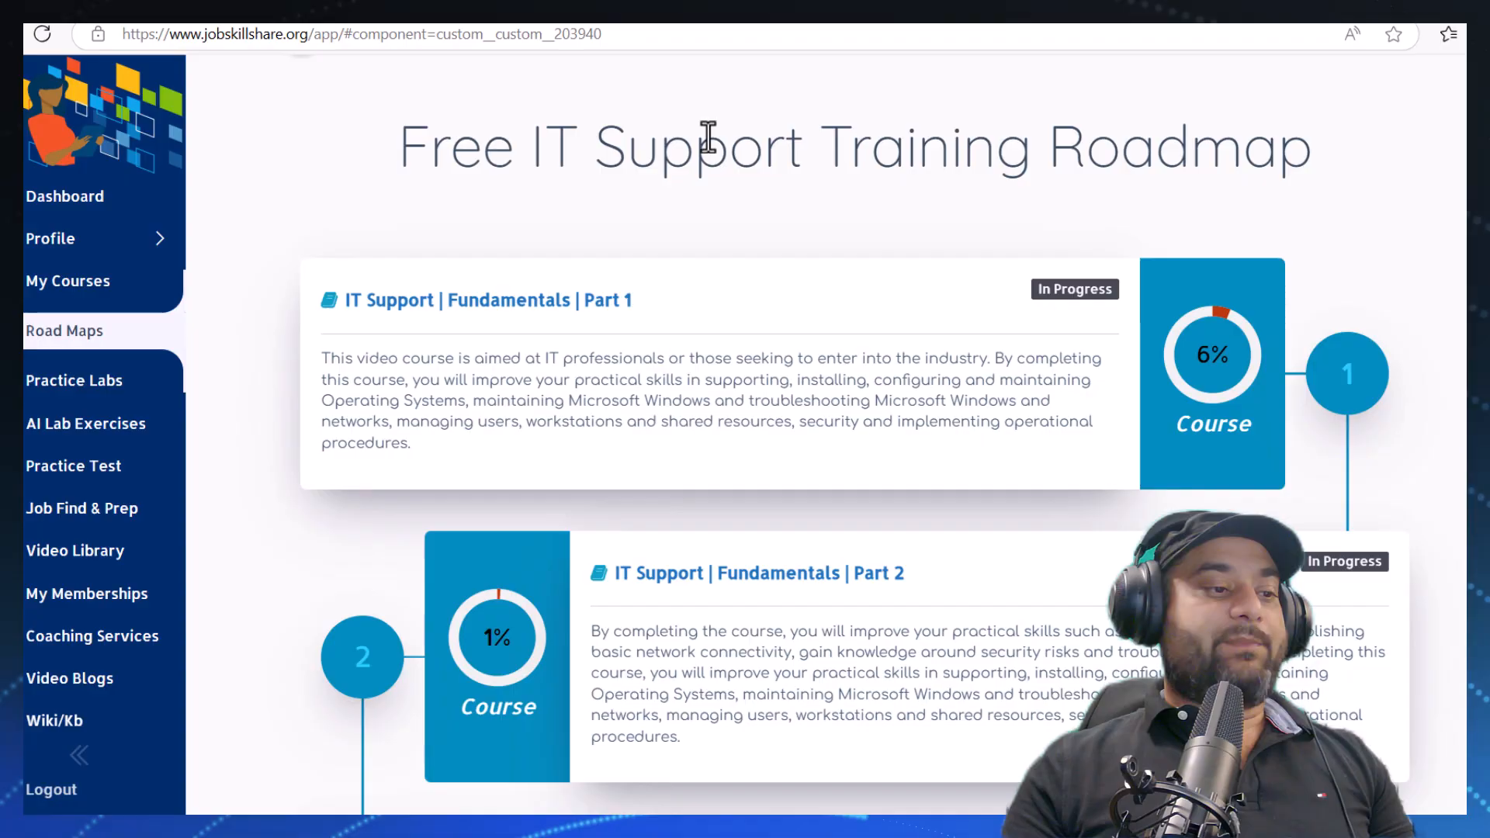
pyautogui.moveTo(585, 327)
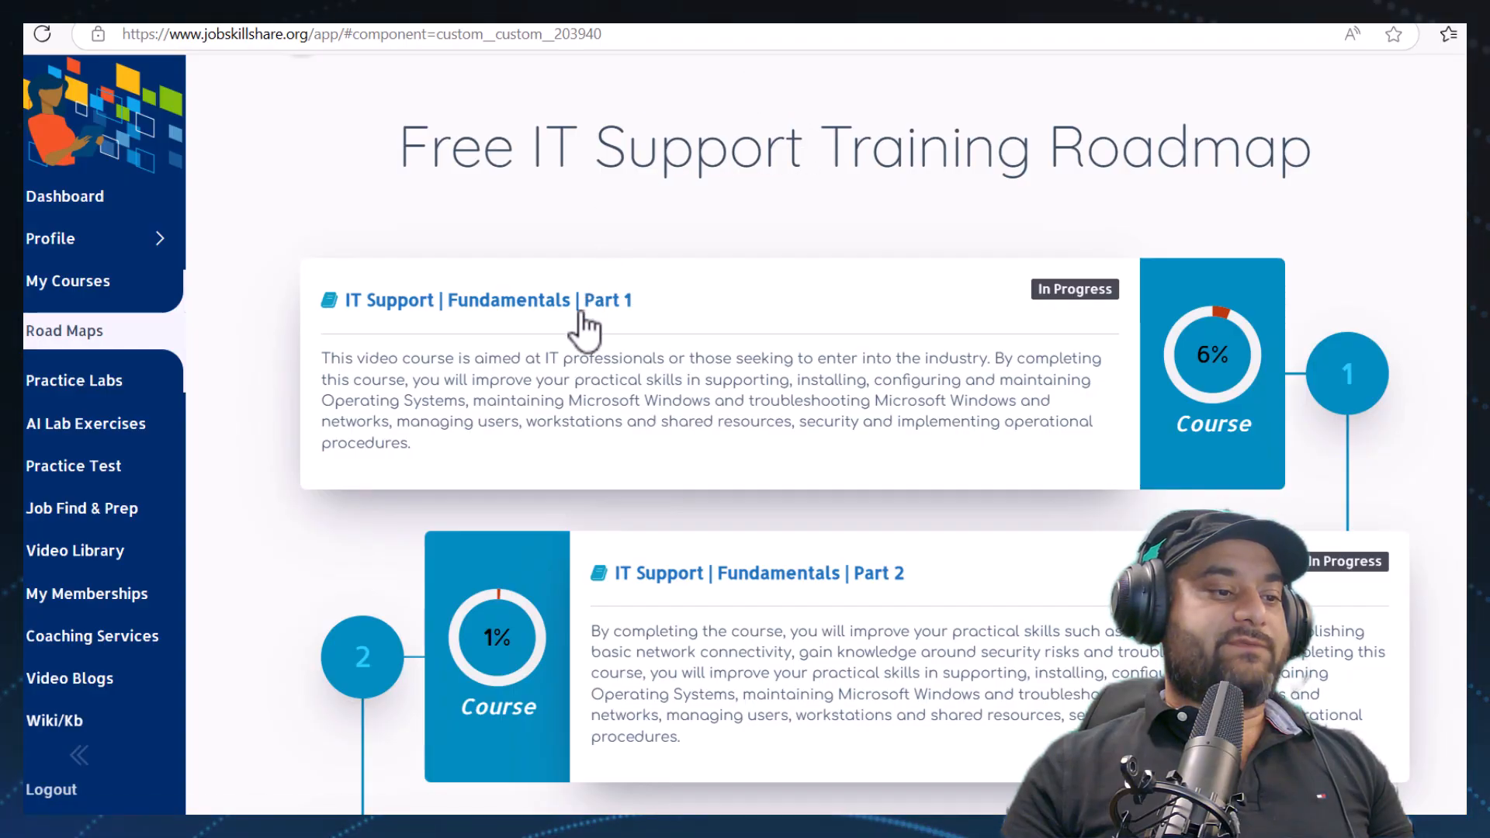
pyautogui.click(480, 300)
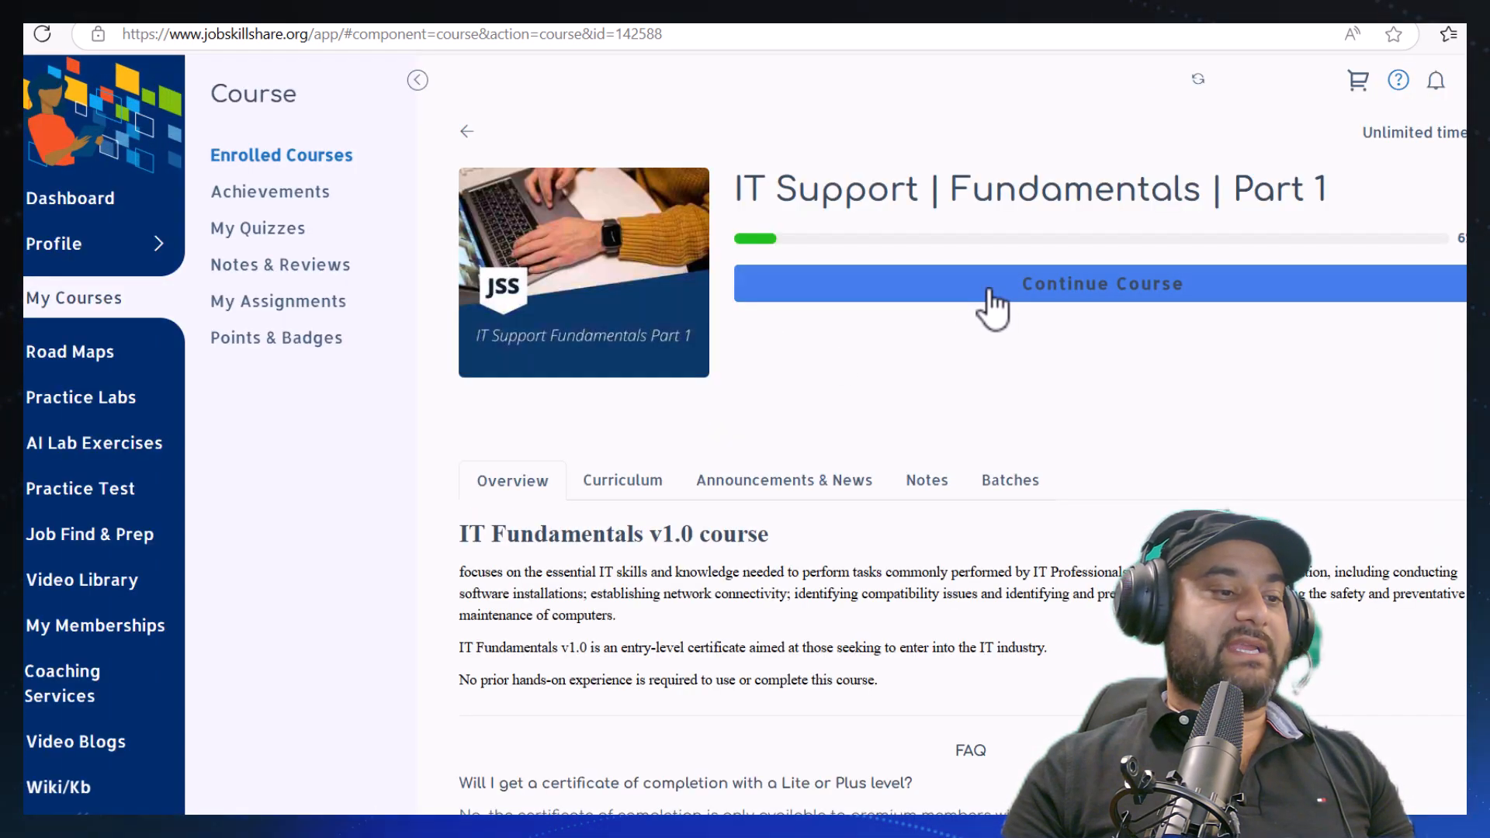
# Continue the course from where it left off, reaching the IT Training Solutions unit
pyautogui.click(1101, 283)
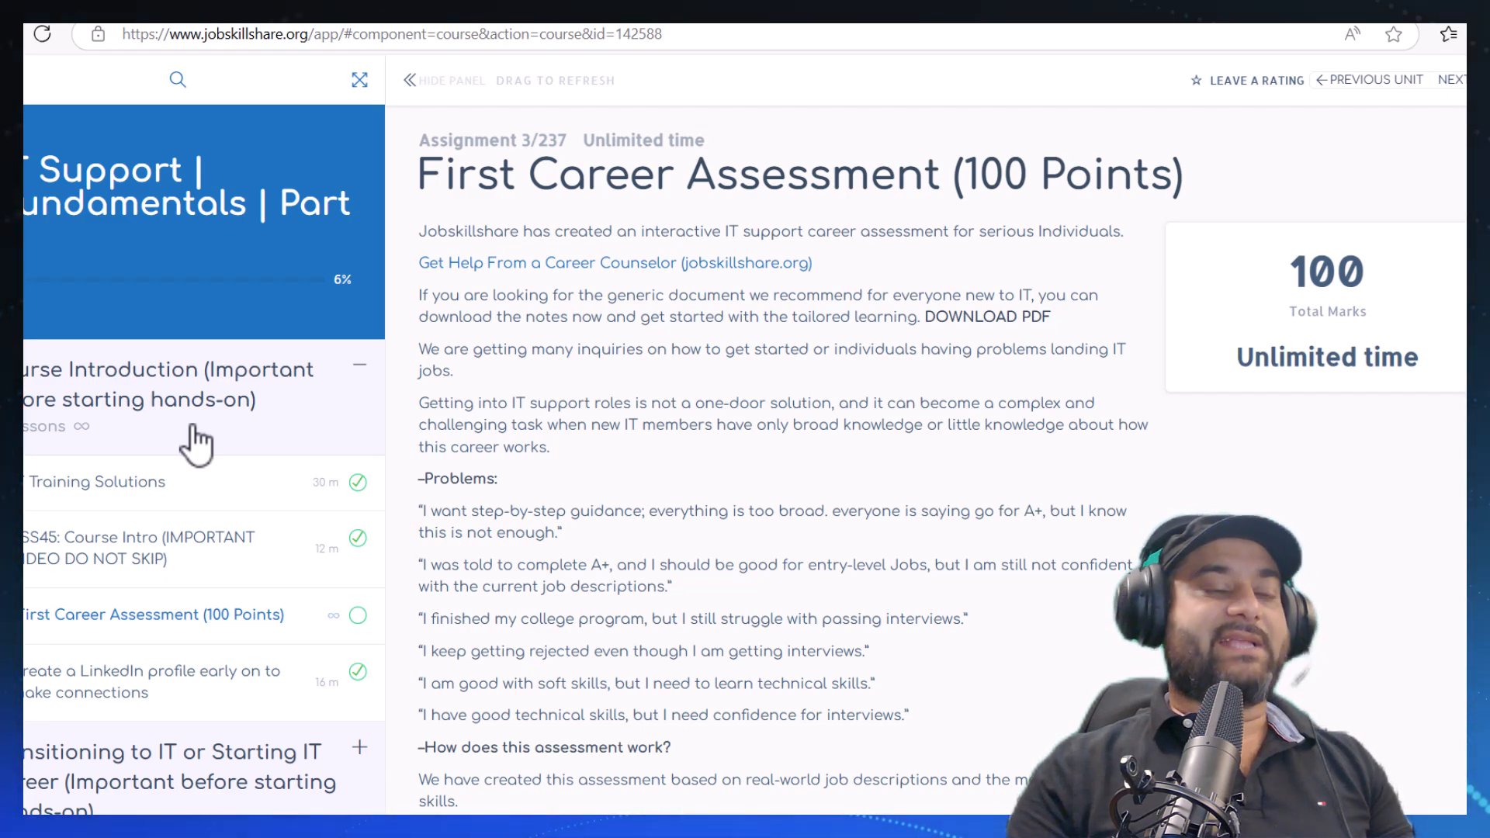
pyautogui.moveTo(234, 535)
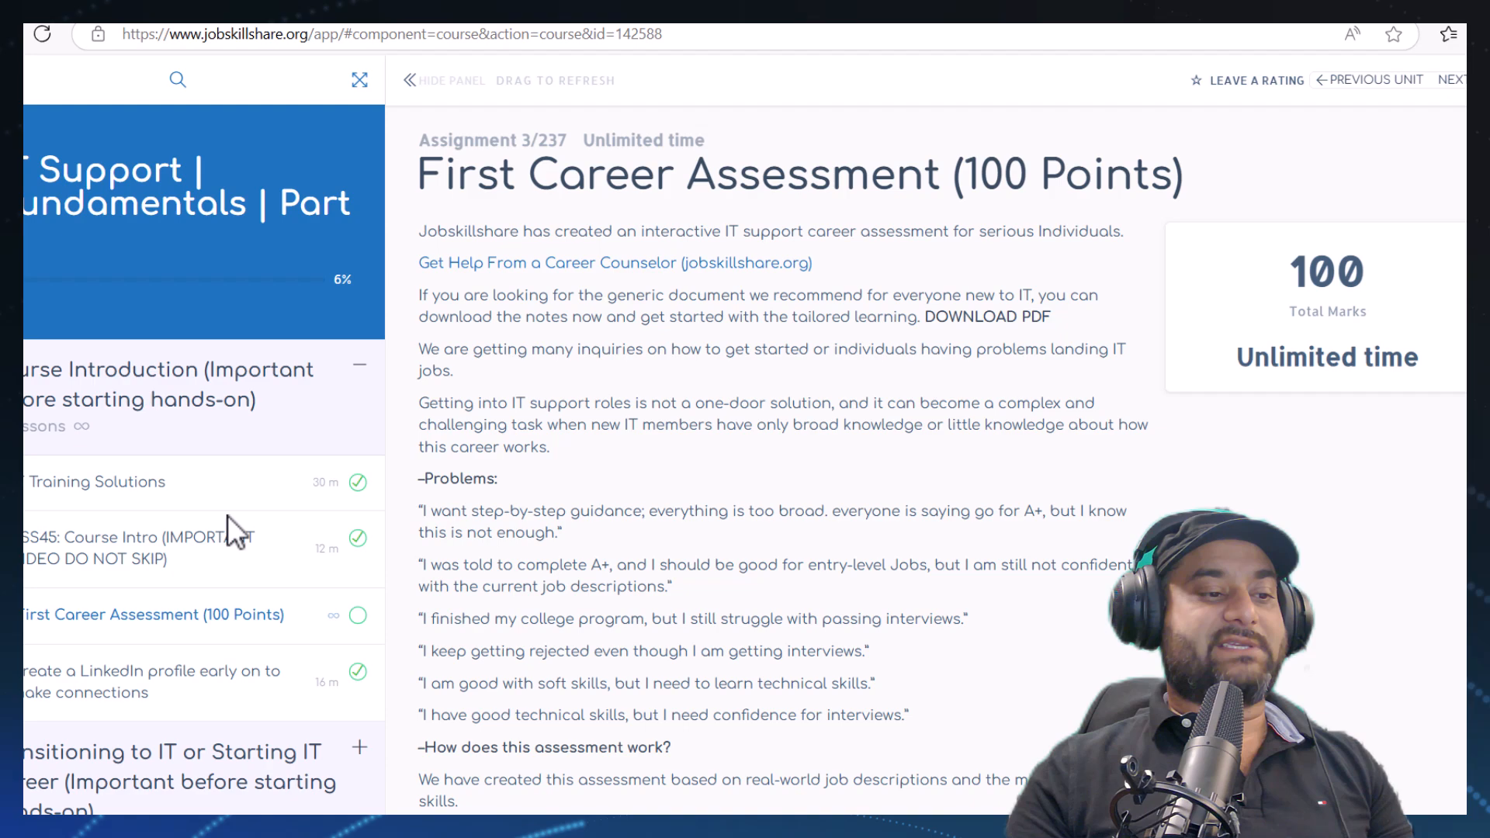
pyautogui.scroll(-3)
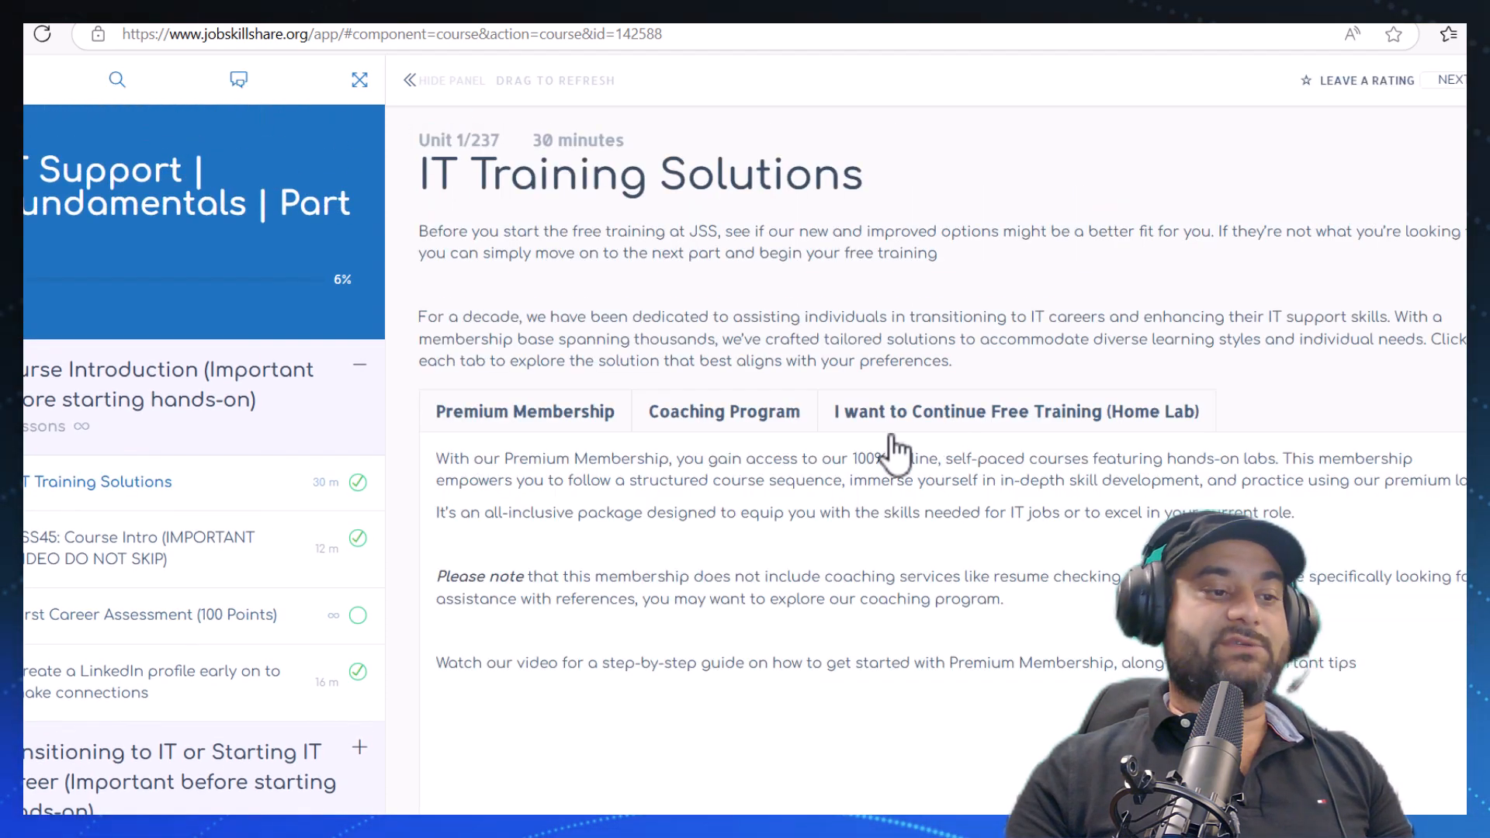
# View the Premium Membership, Coaching Program, then free Home Lab options and its guide video
pyautogui.click(525, 410)
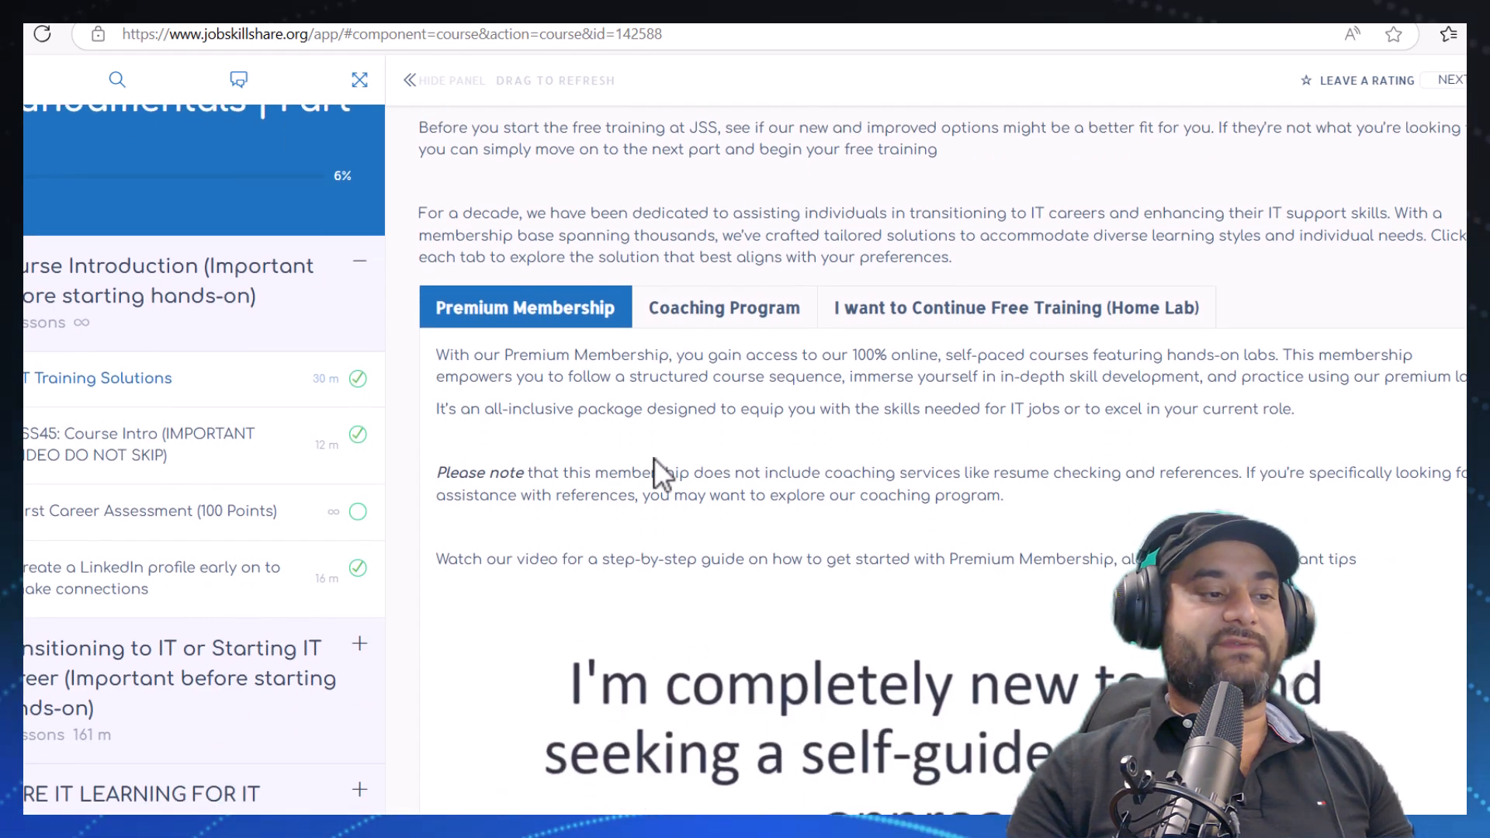
pyautogui.click(723, 307)
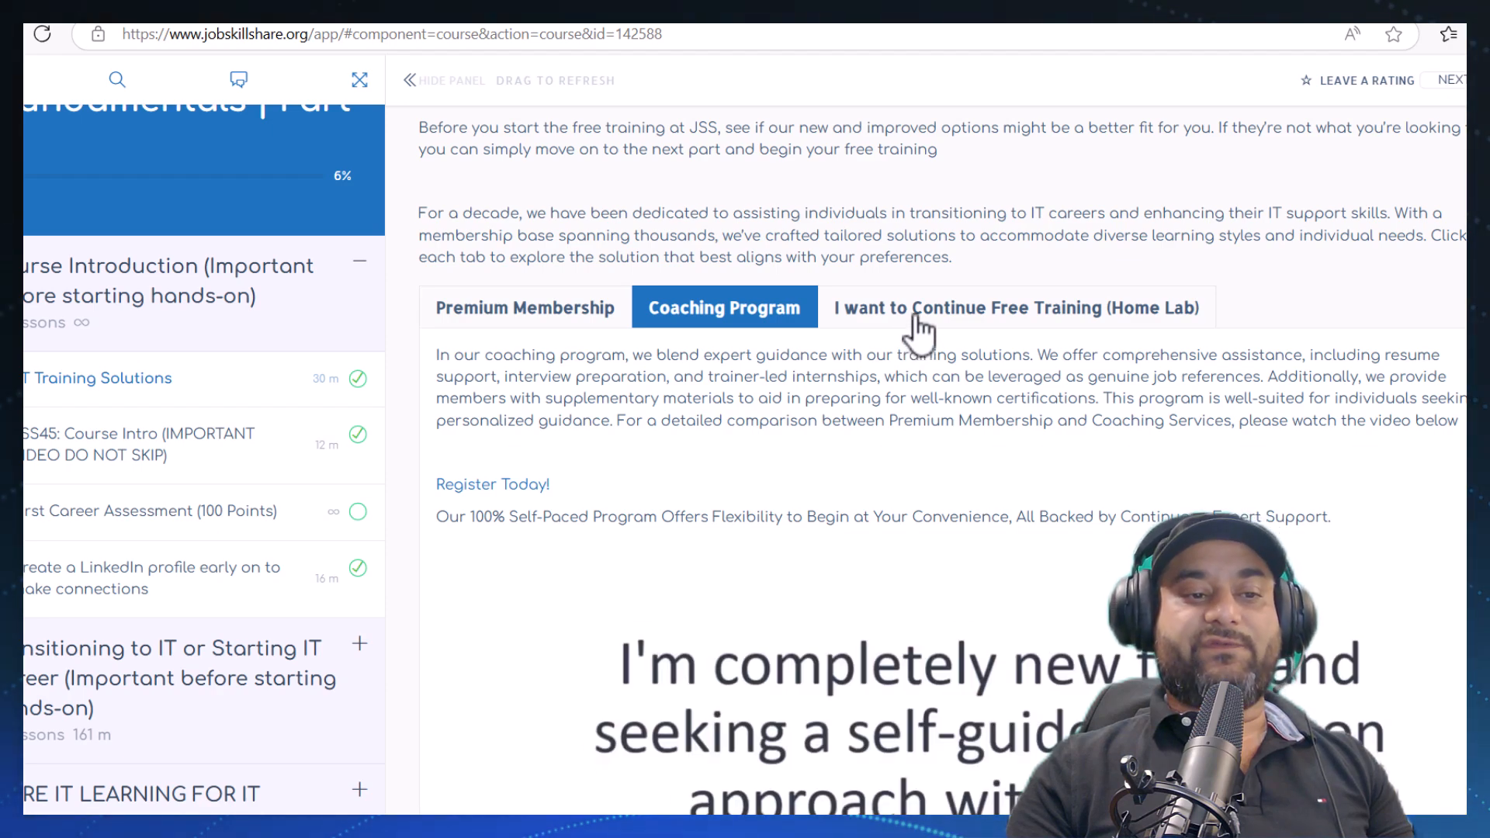
pyautogui.click(1015, 307)
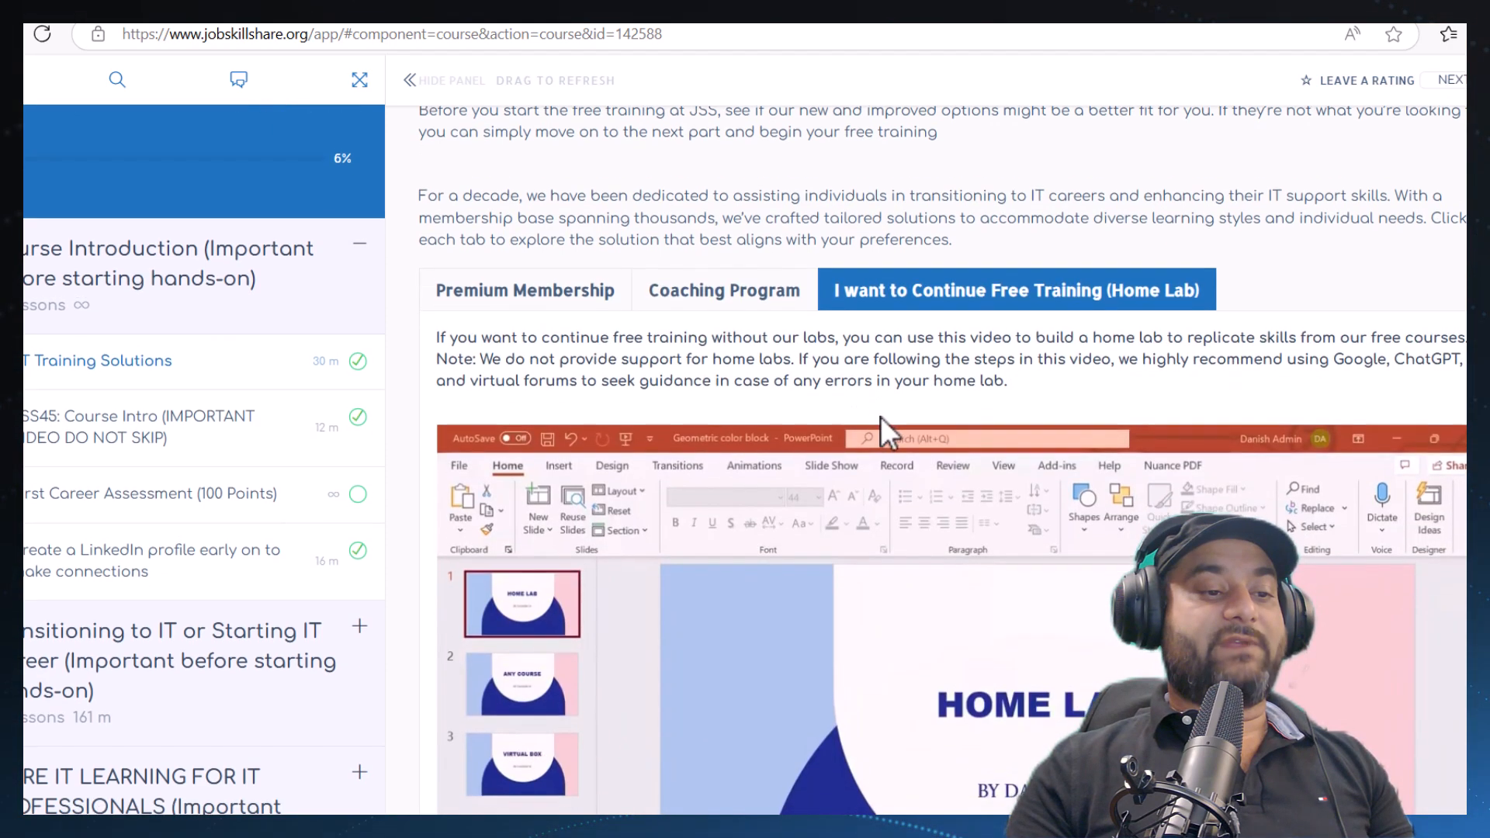
pyautogui.scroll(-3)
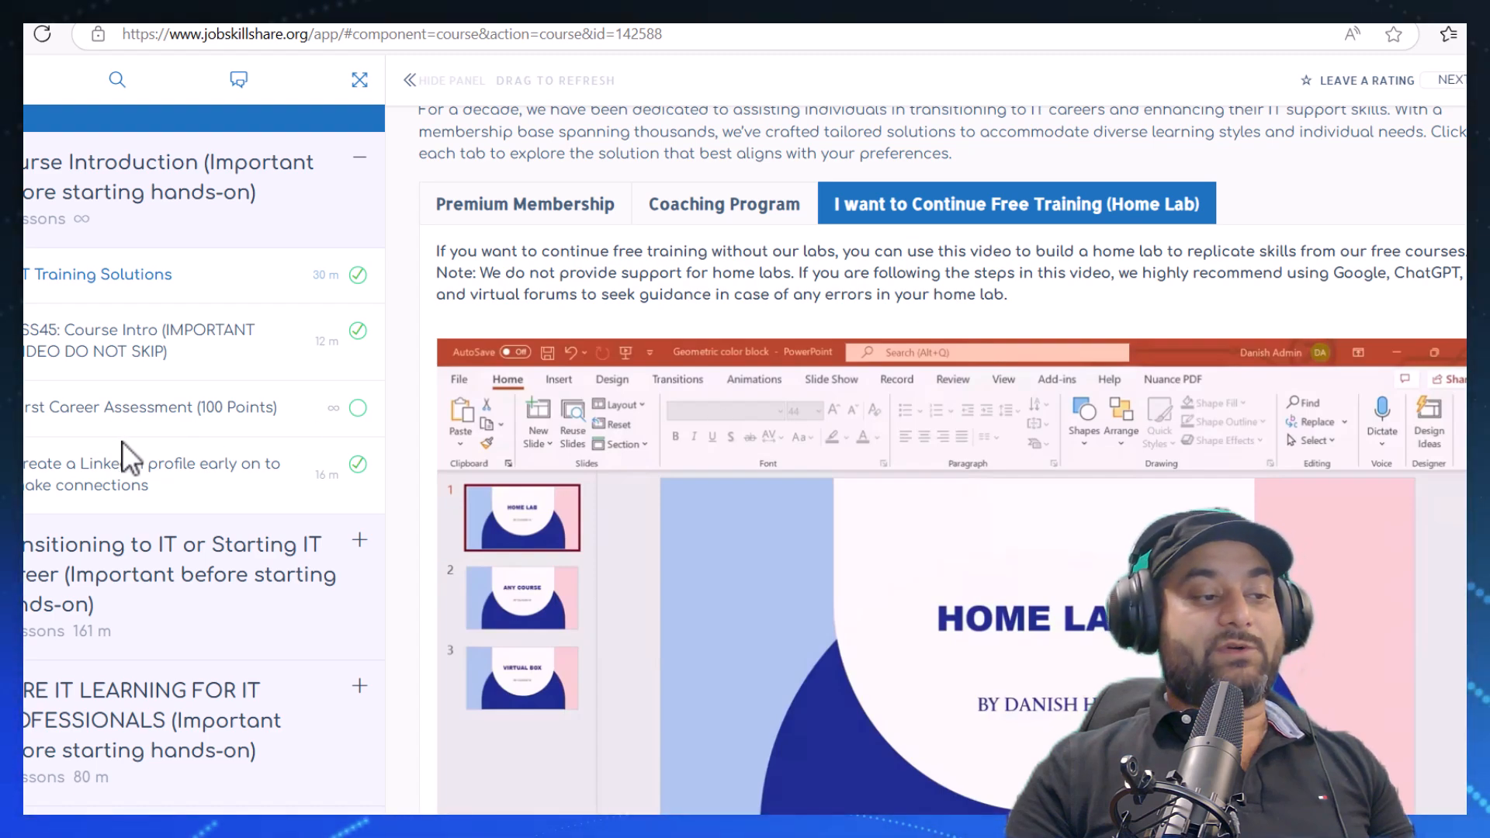
pyautogui.scroll(-3)
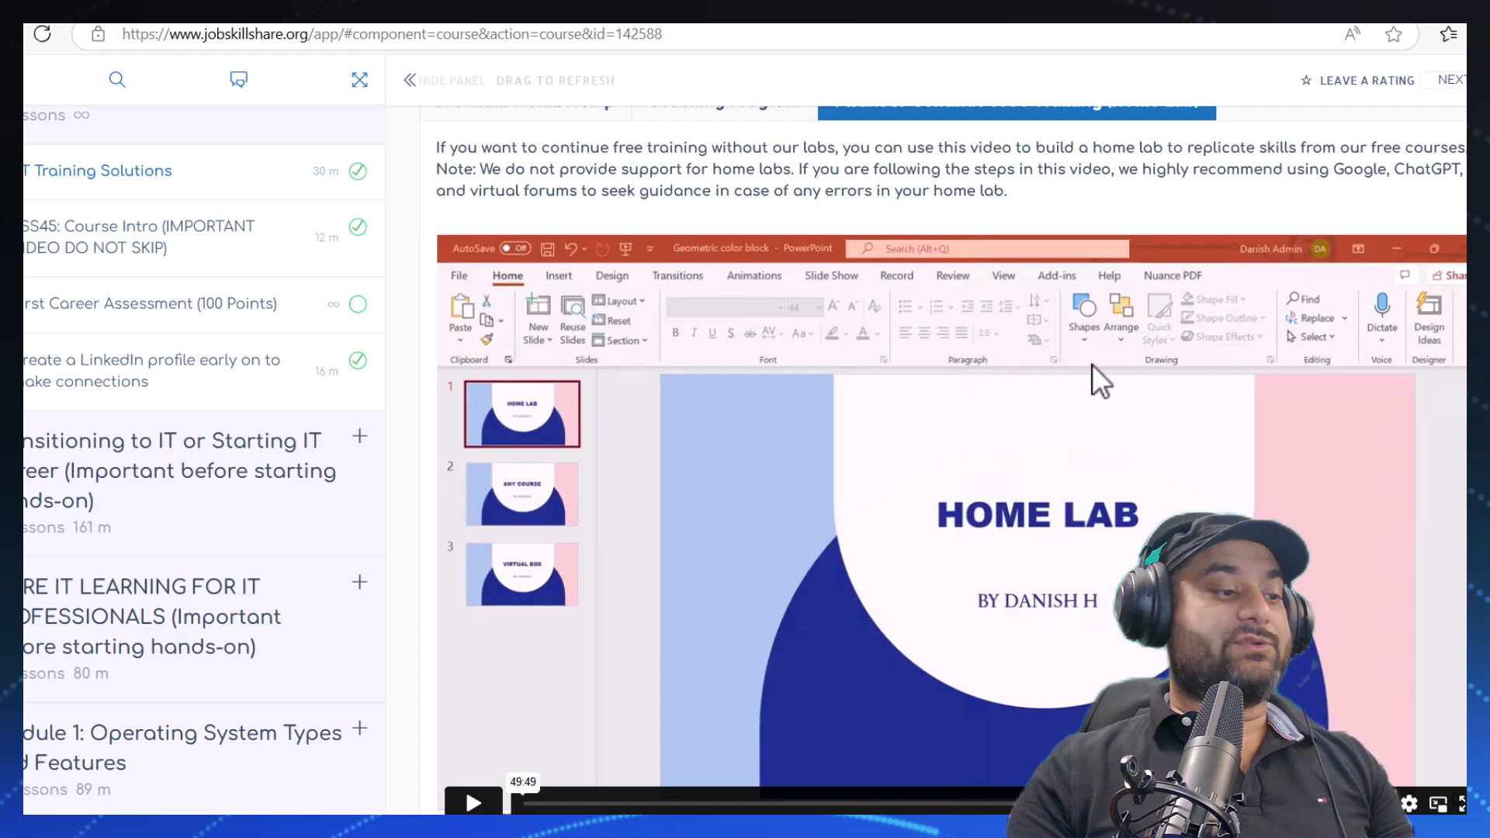
pyautogui.moveTo(1121, 403)
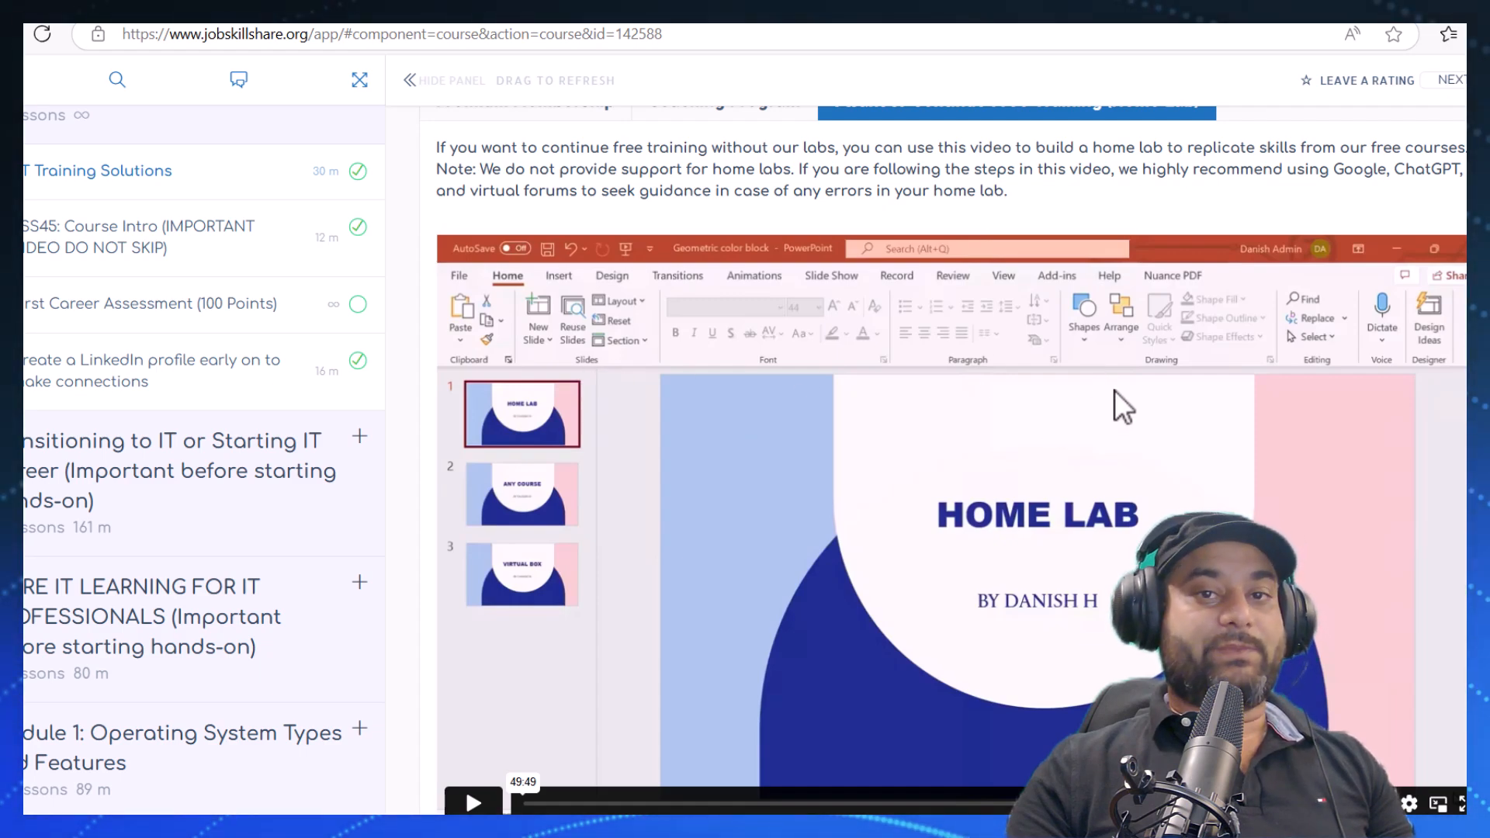
pyautogui.scroll(-3)
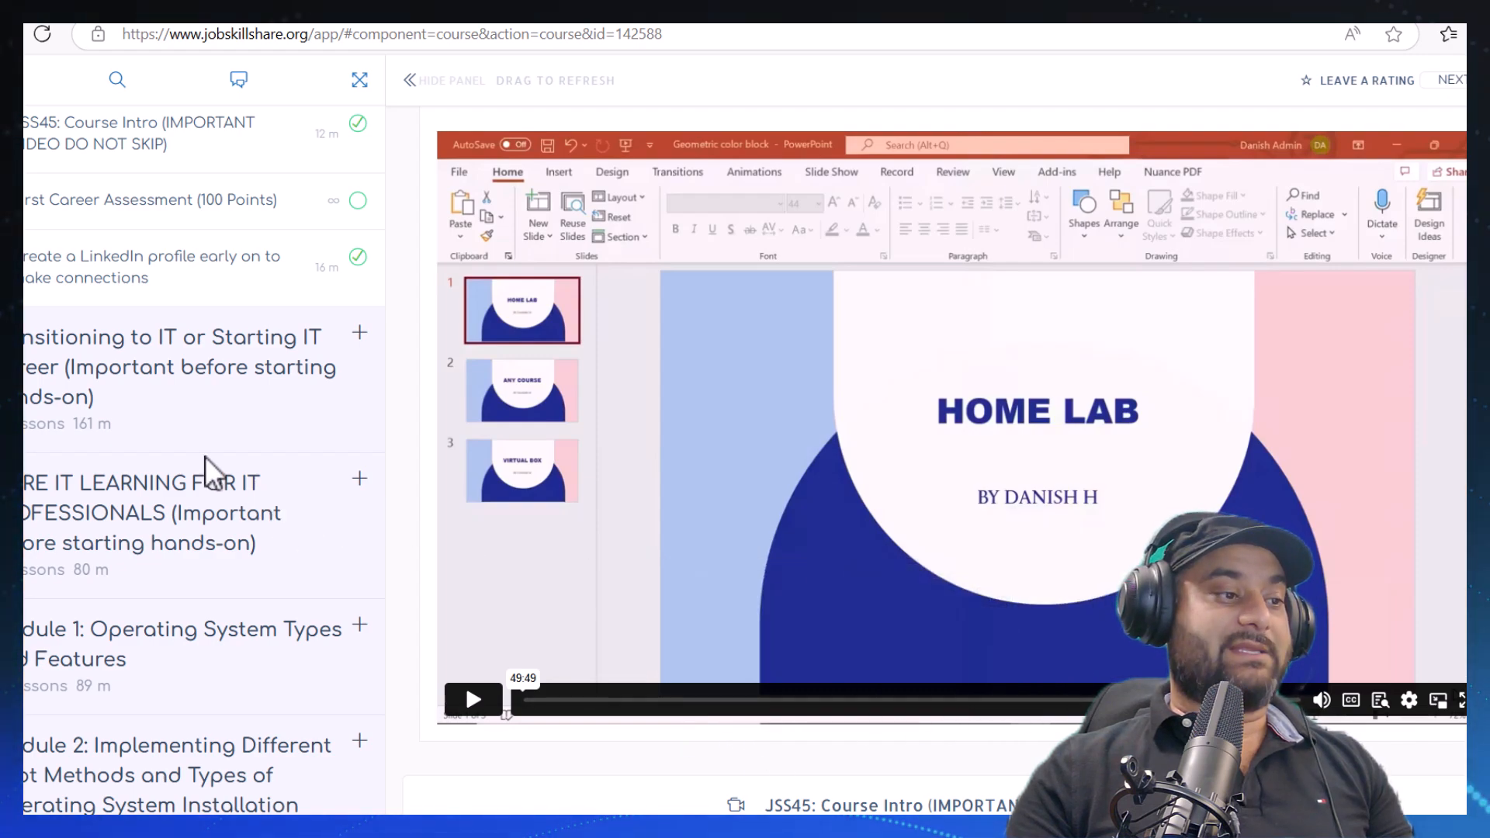
pyautogui.moveTo(90, 195)
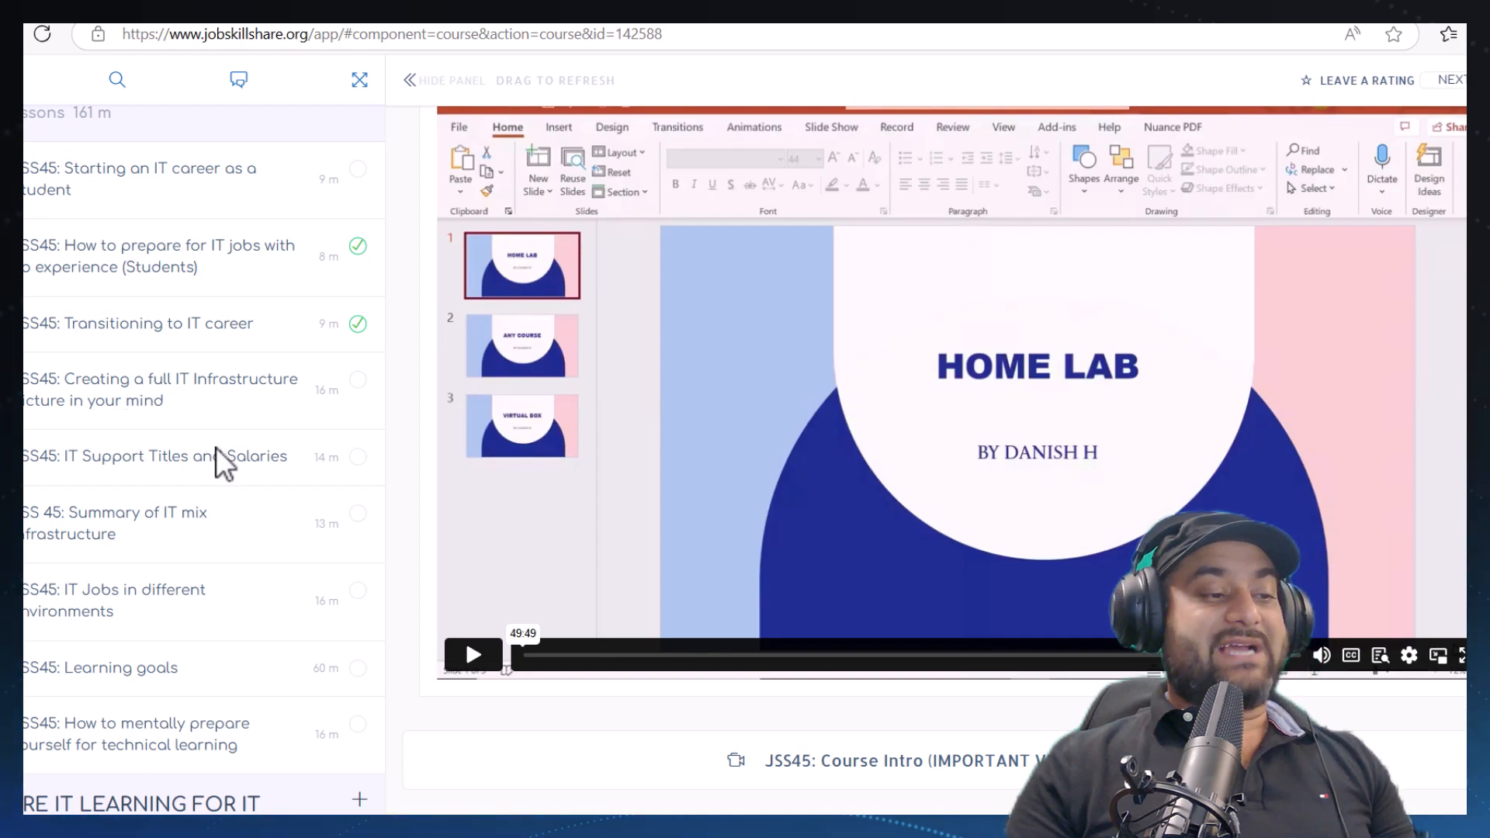
# Expand Module 4: Installing System Configuration Settings in the sidebar to list its JSS70 lessons
pyautogui.scroll(-3)
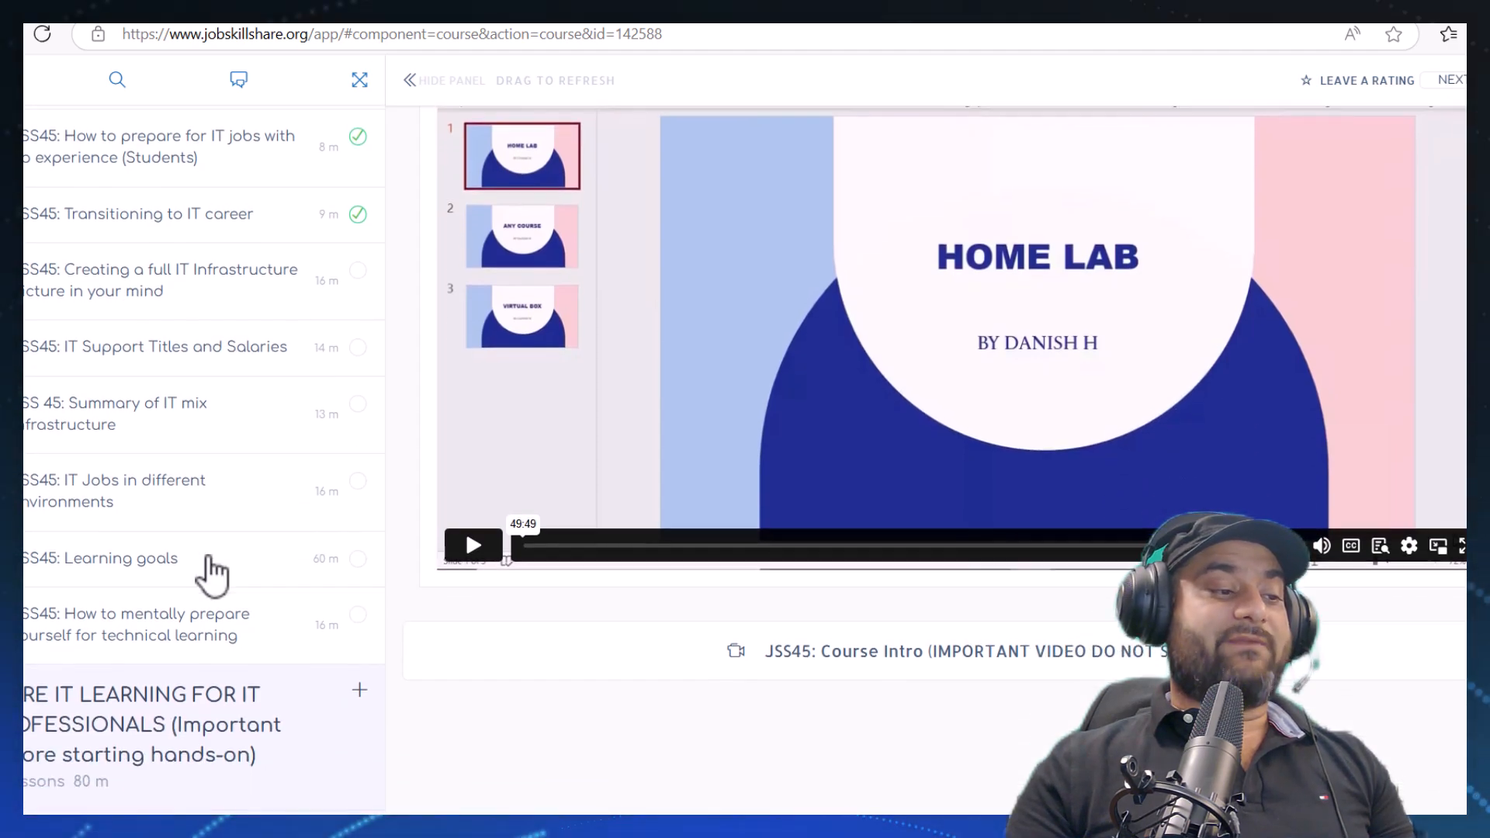
pyautogui.scroll(-3)
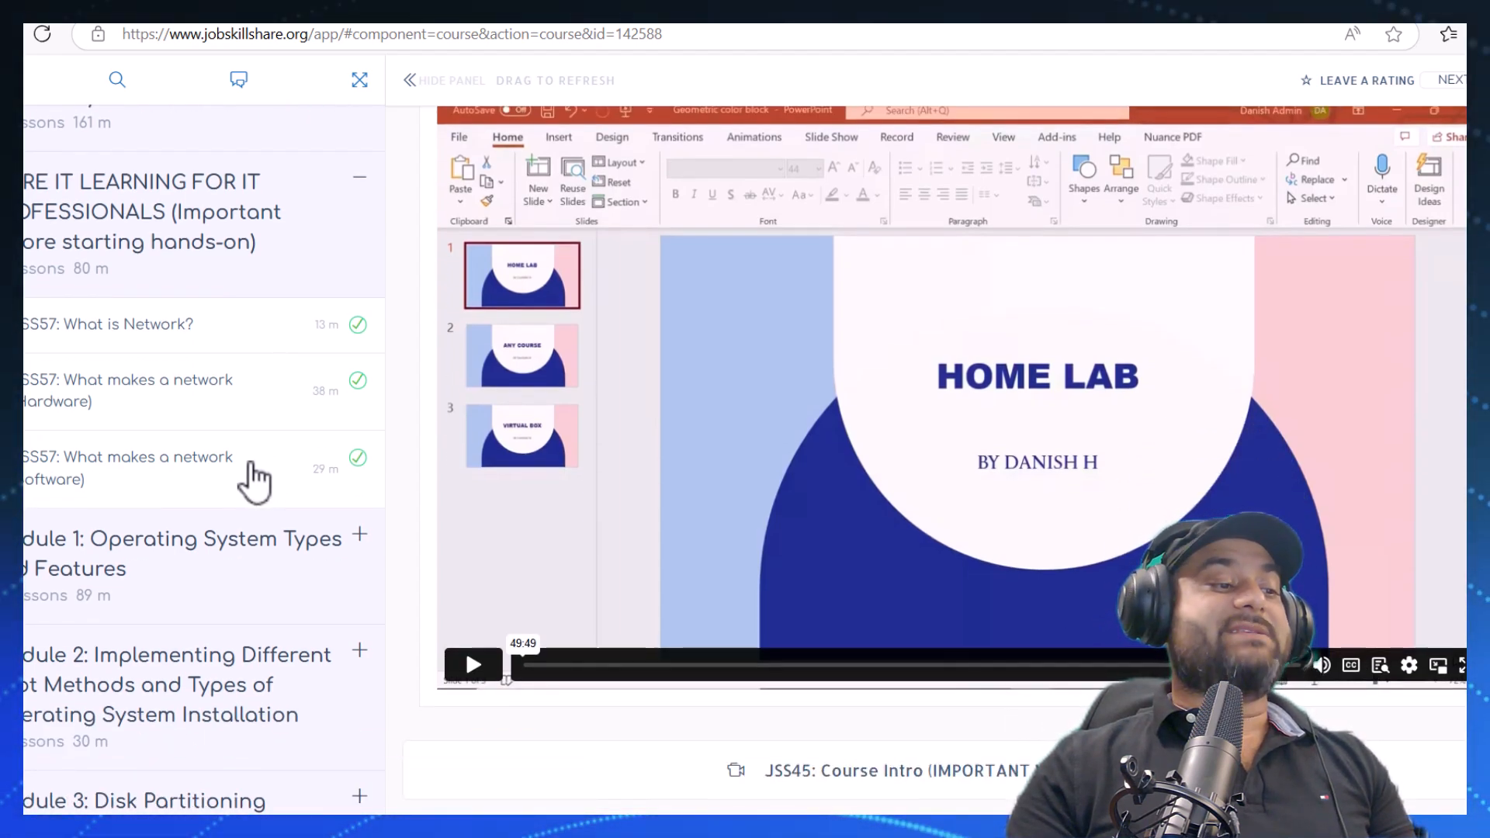
pyautogui.scroll(-3)
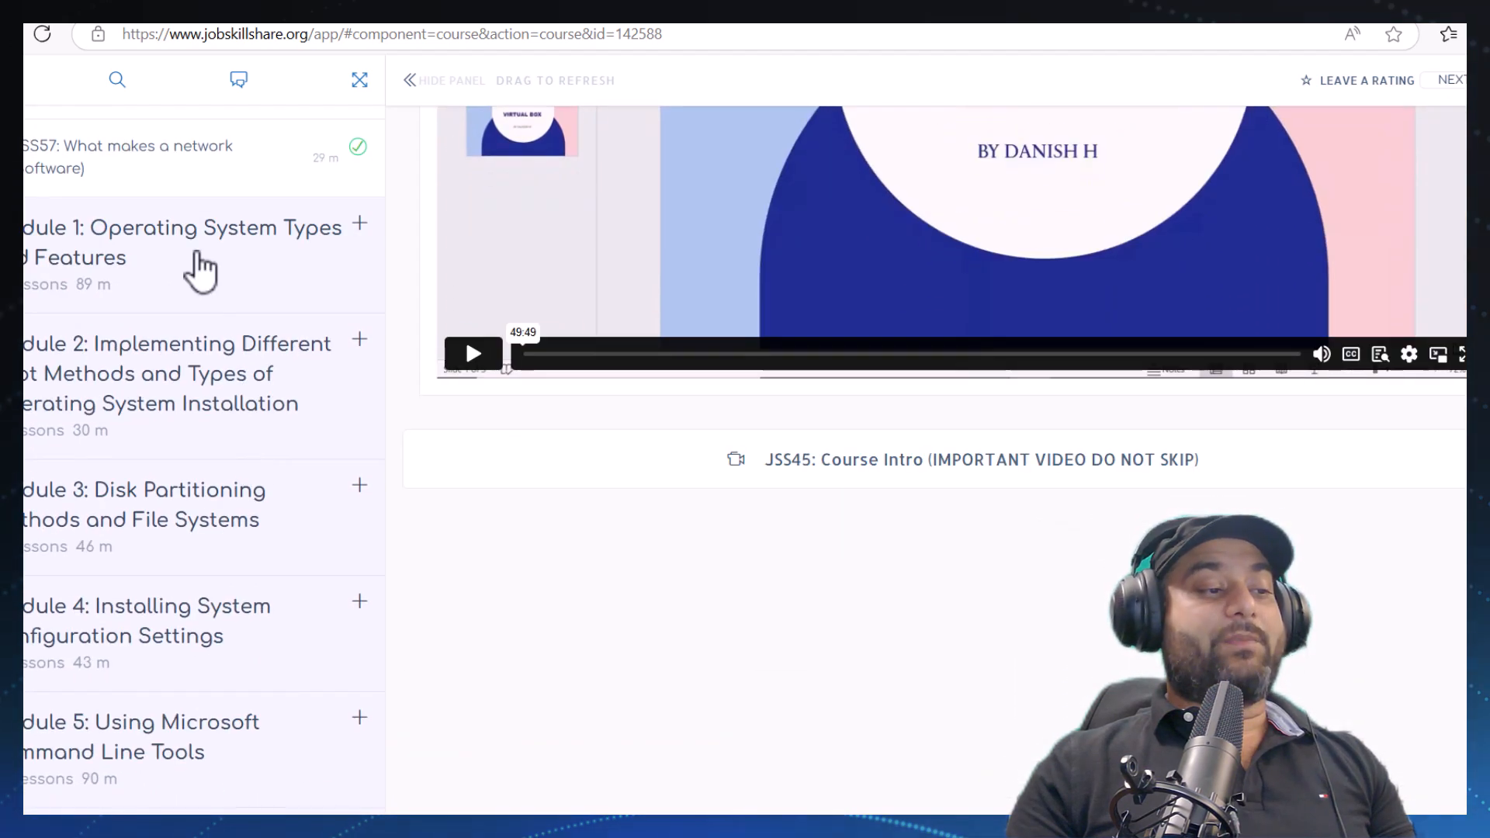
pyautogui.scroll(-3)
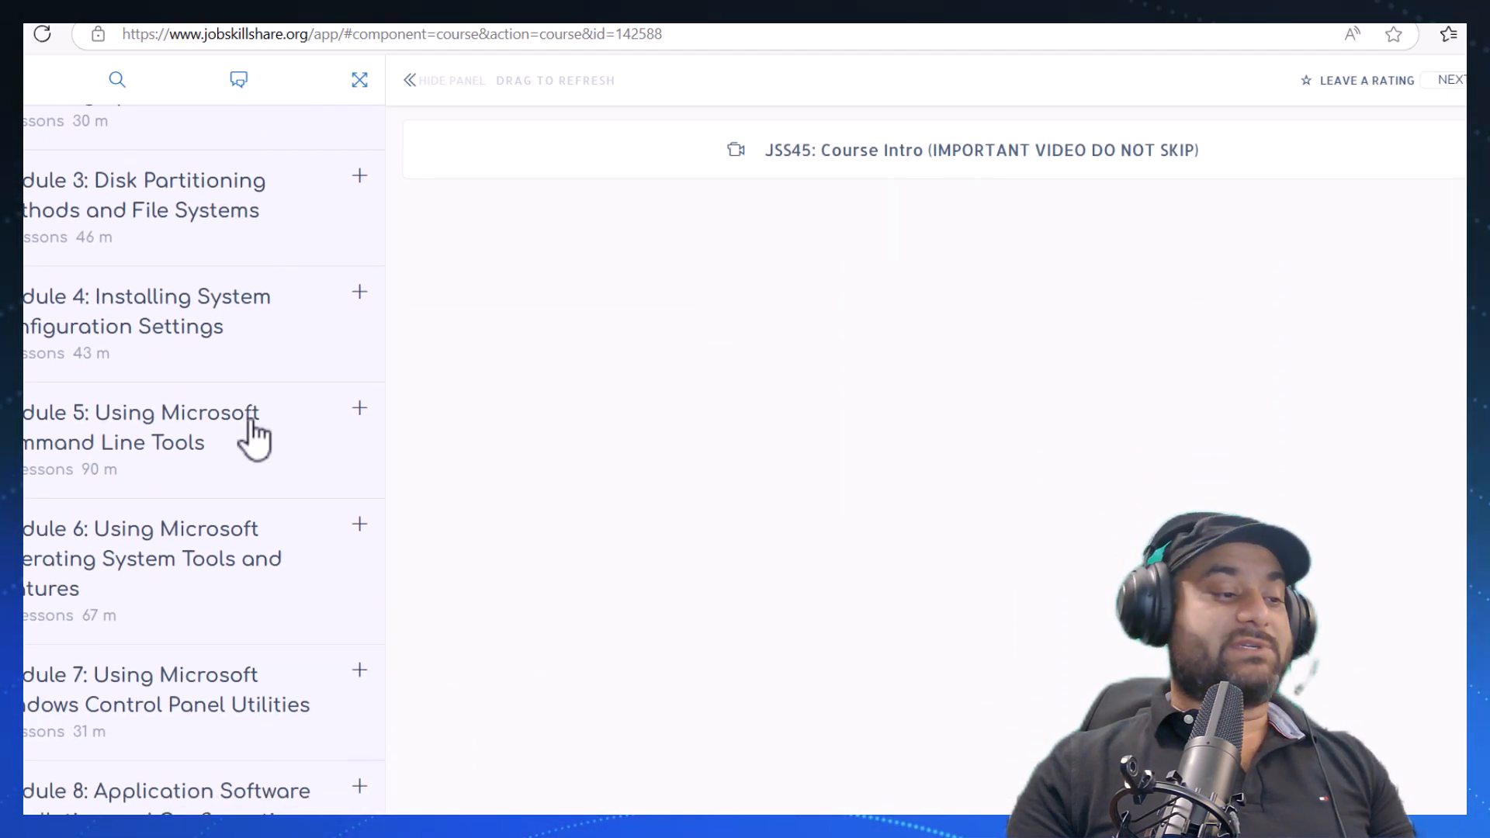
pyautogui.scroll(-3)
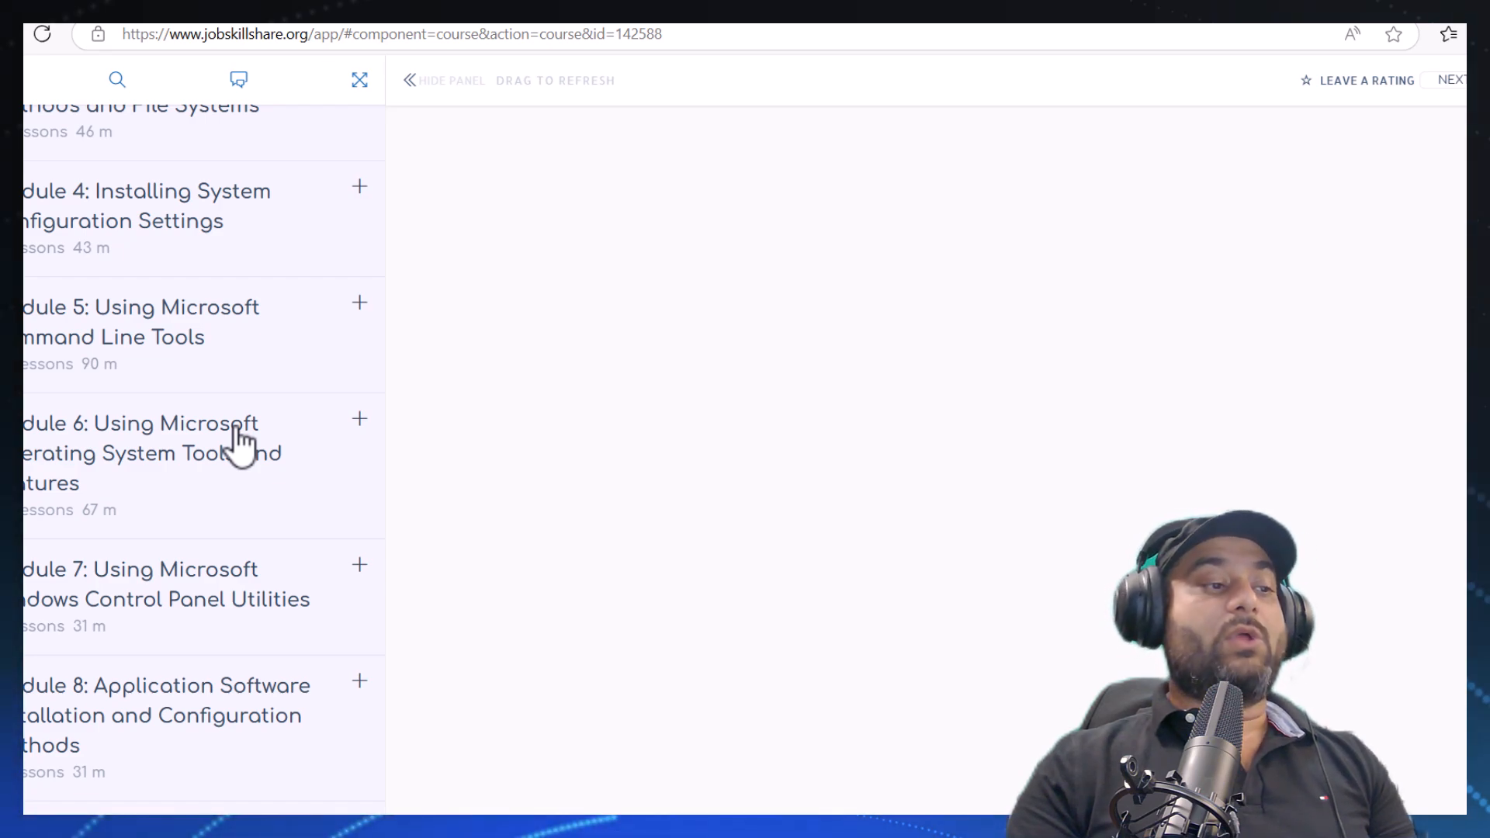
pyautogui.click(190, 205)
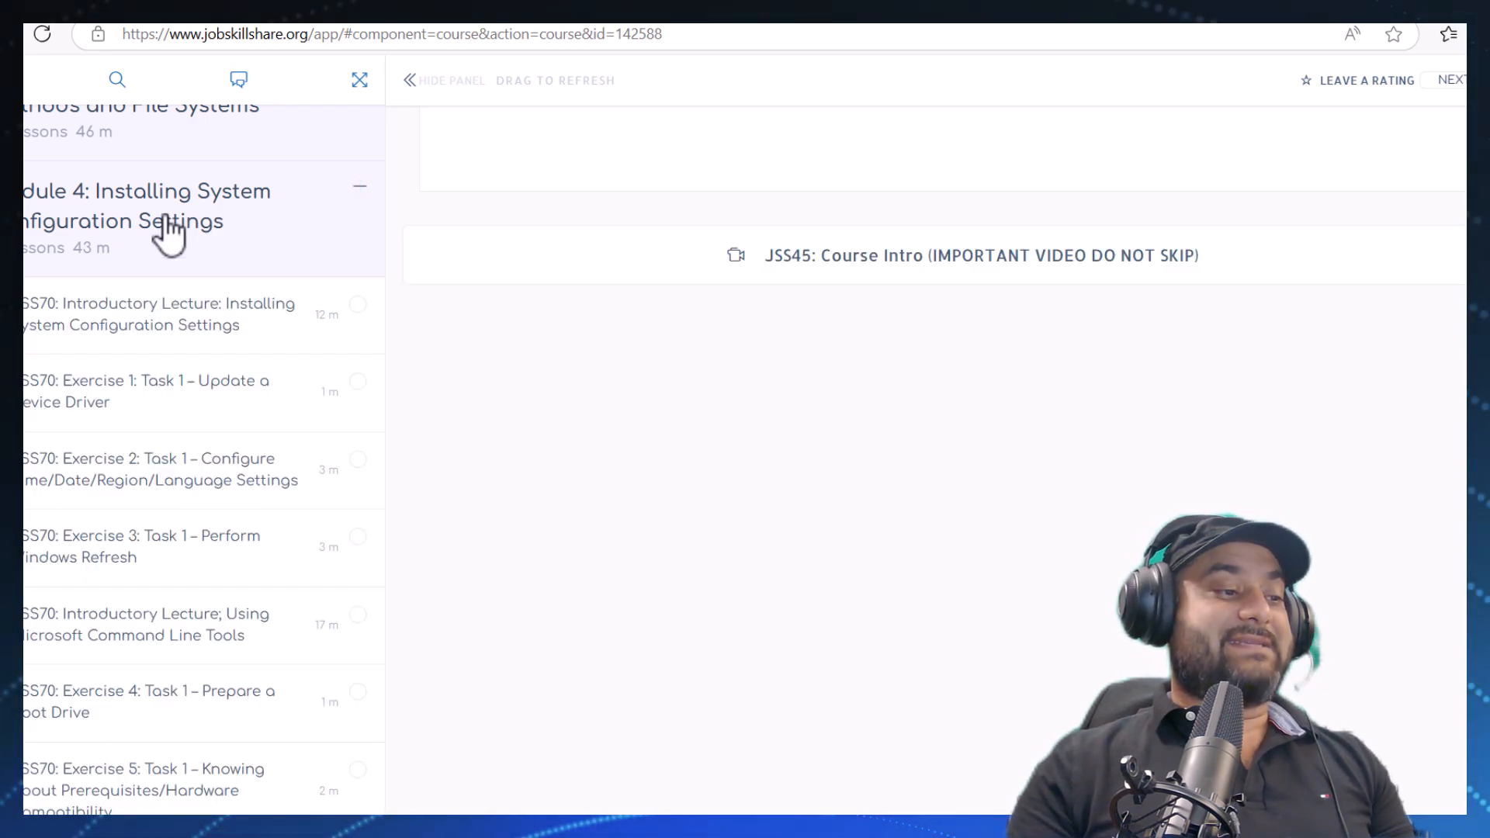
pyautogui.scroll(-3)
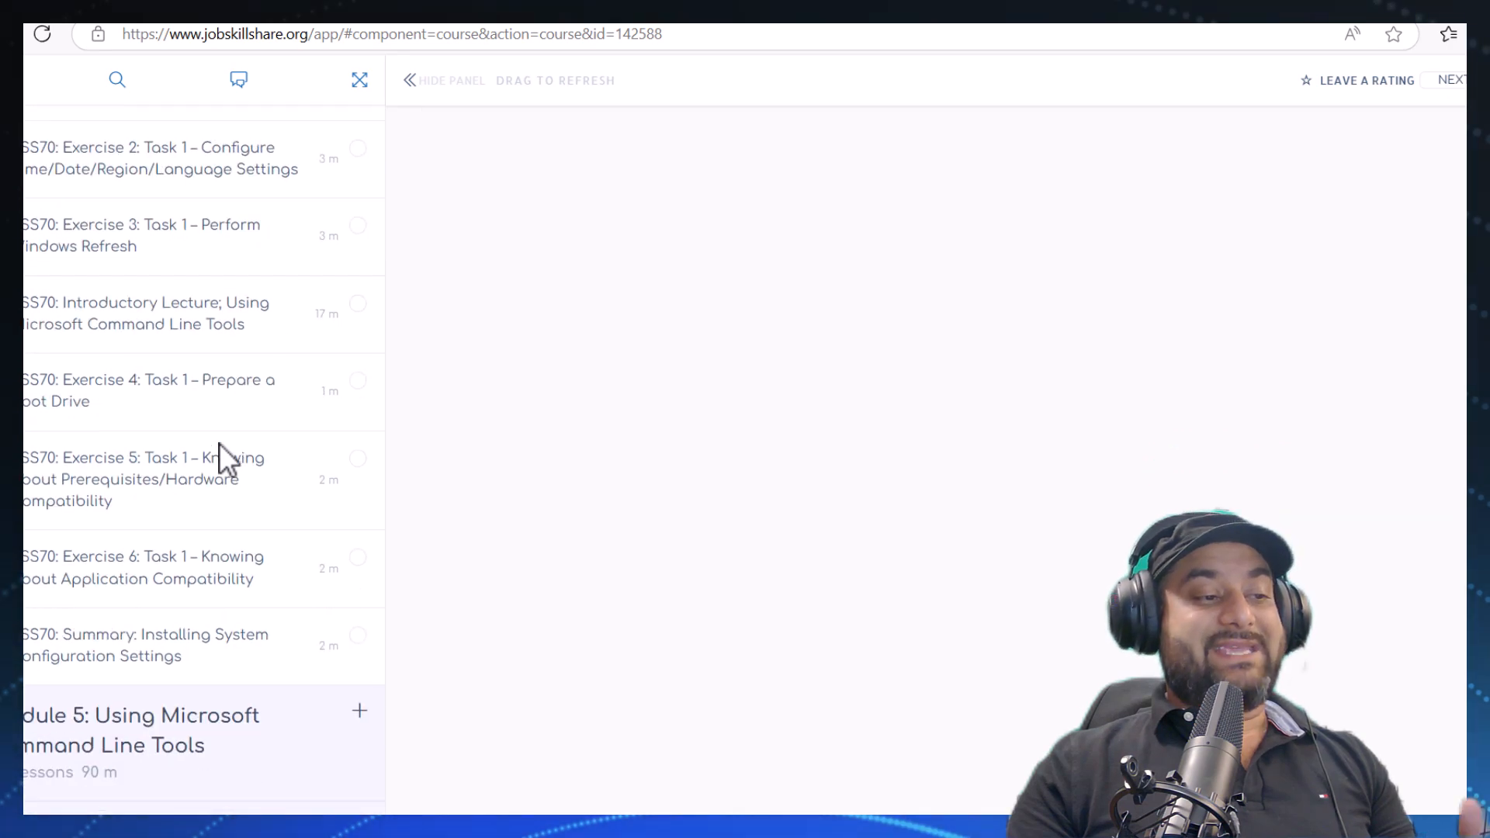